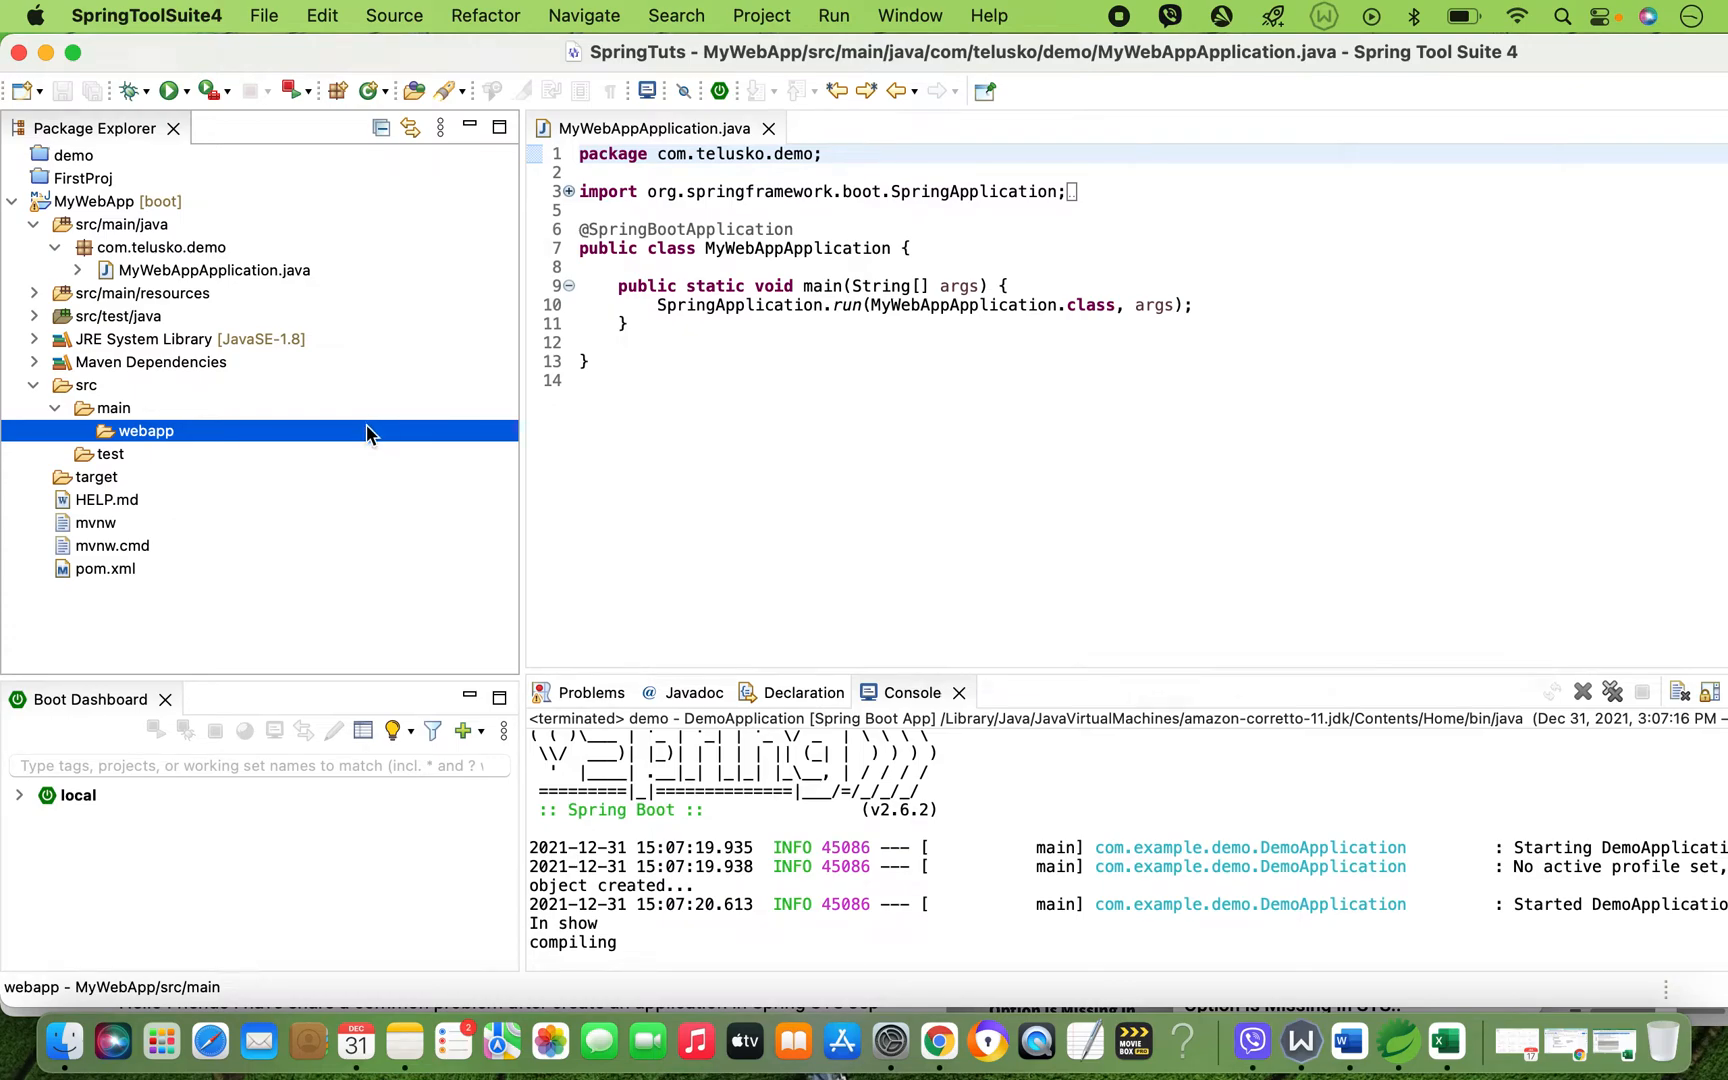
Search the New wizard list for 'jsp' from the webapp folder, find nothing, and cancel
right_click(144, 430)
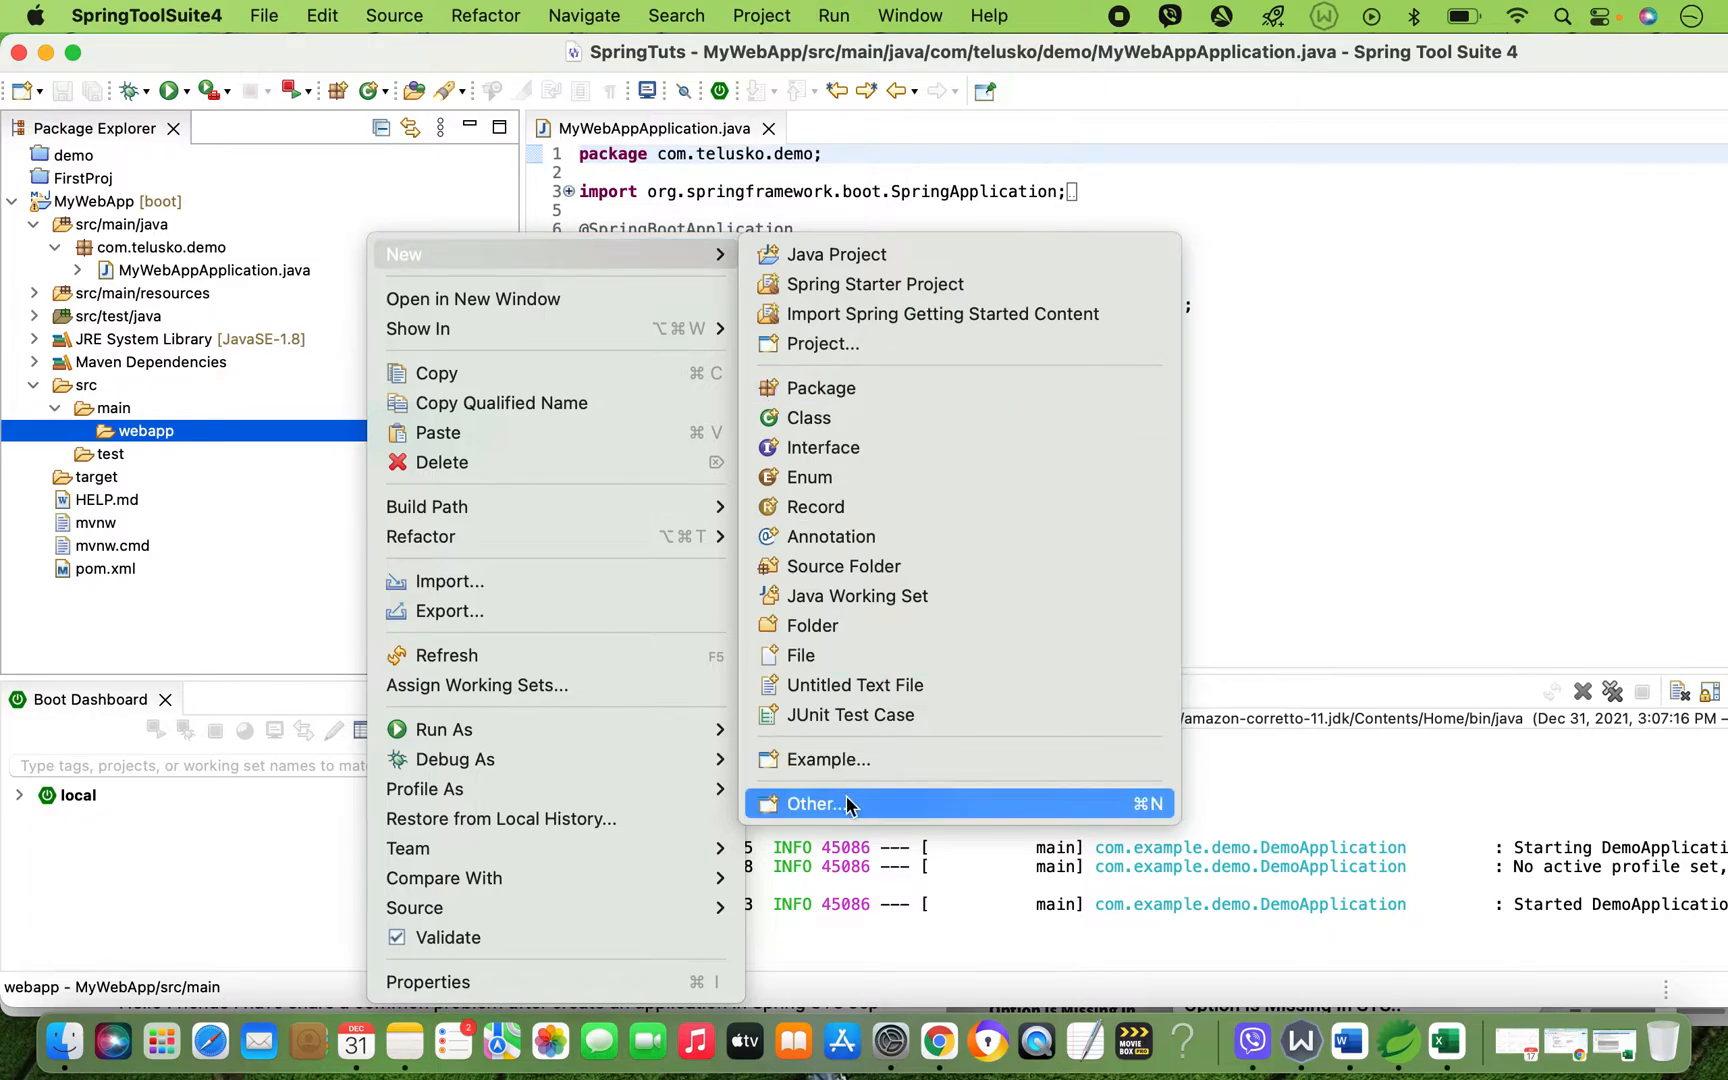
click(814, 804)
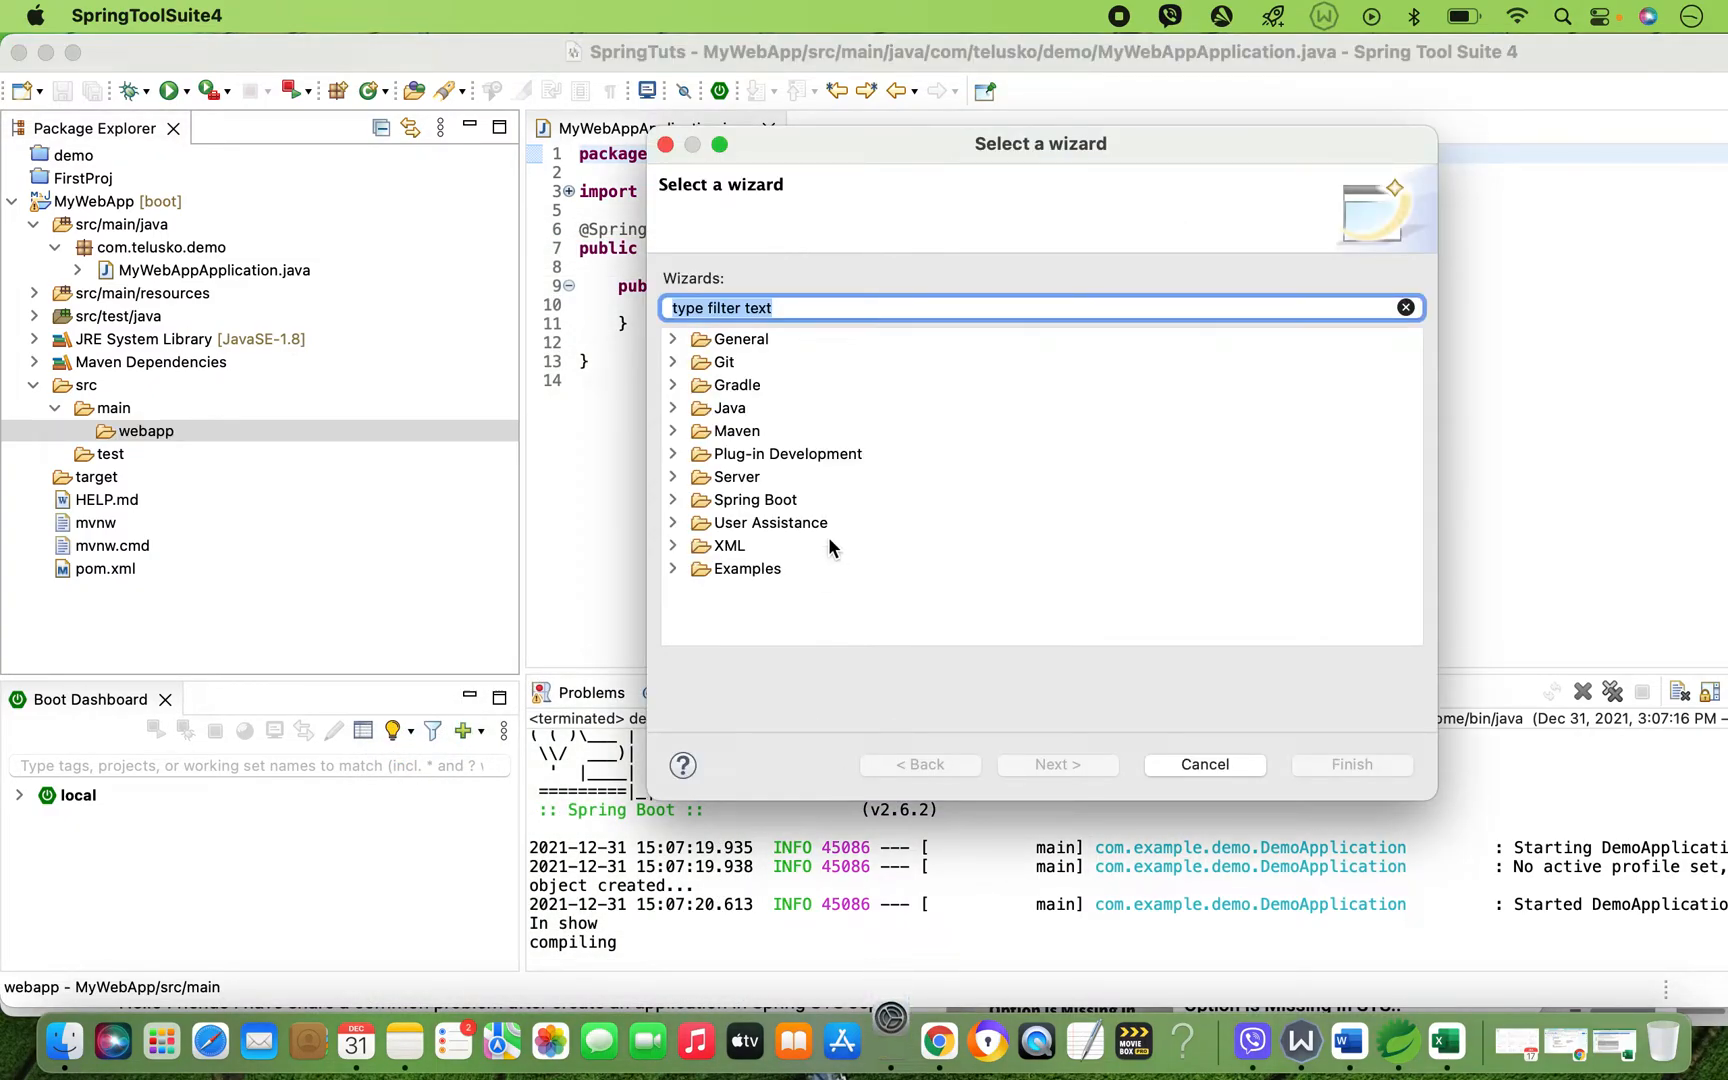
text(jsp)
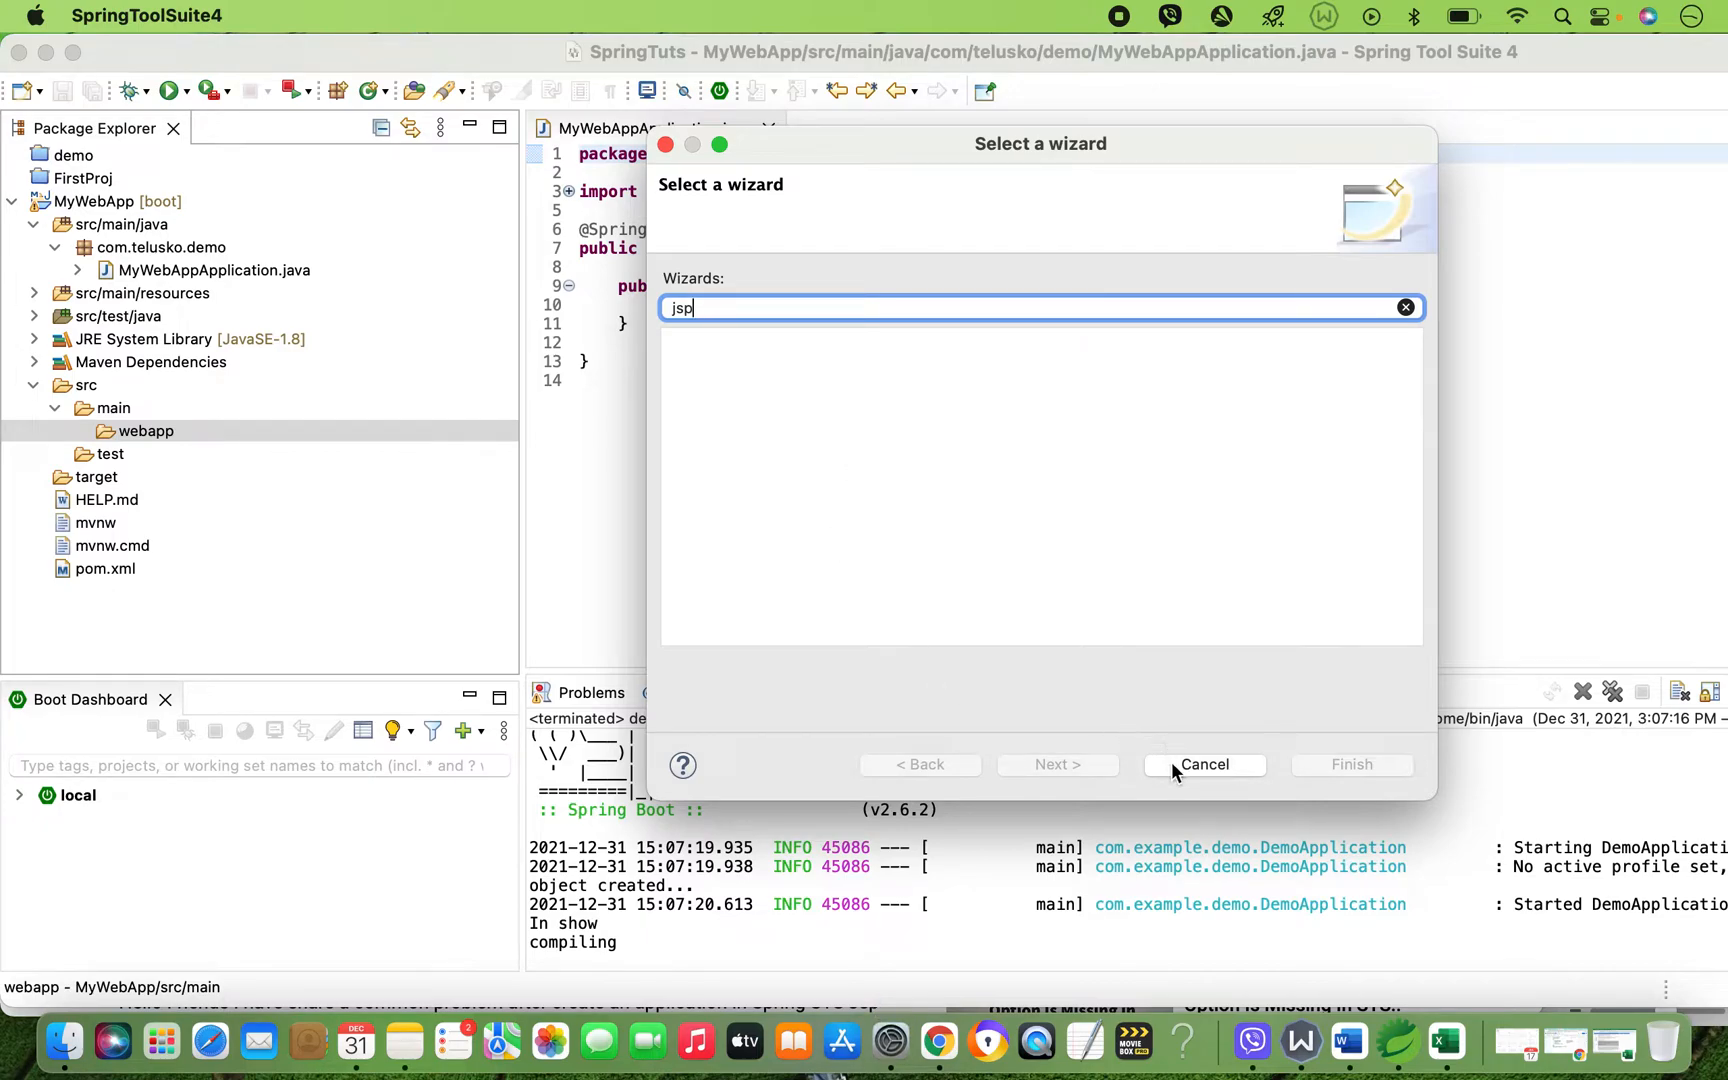
click(1204, 764)
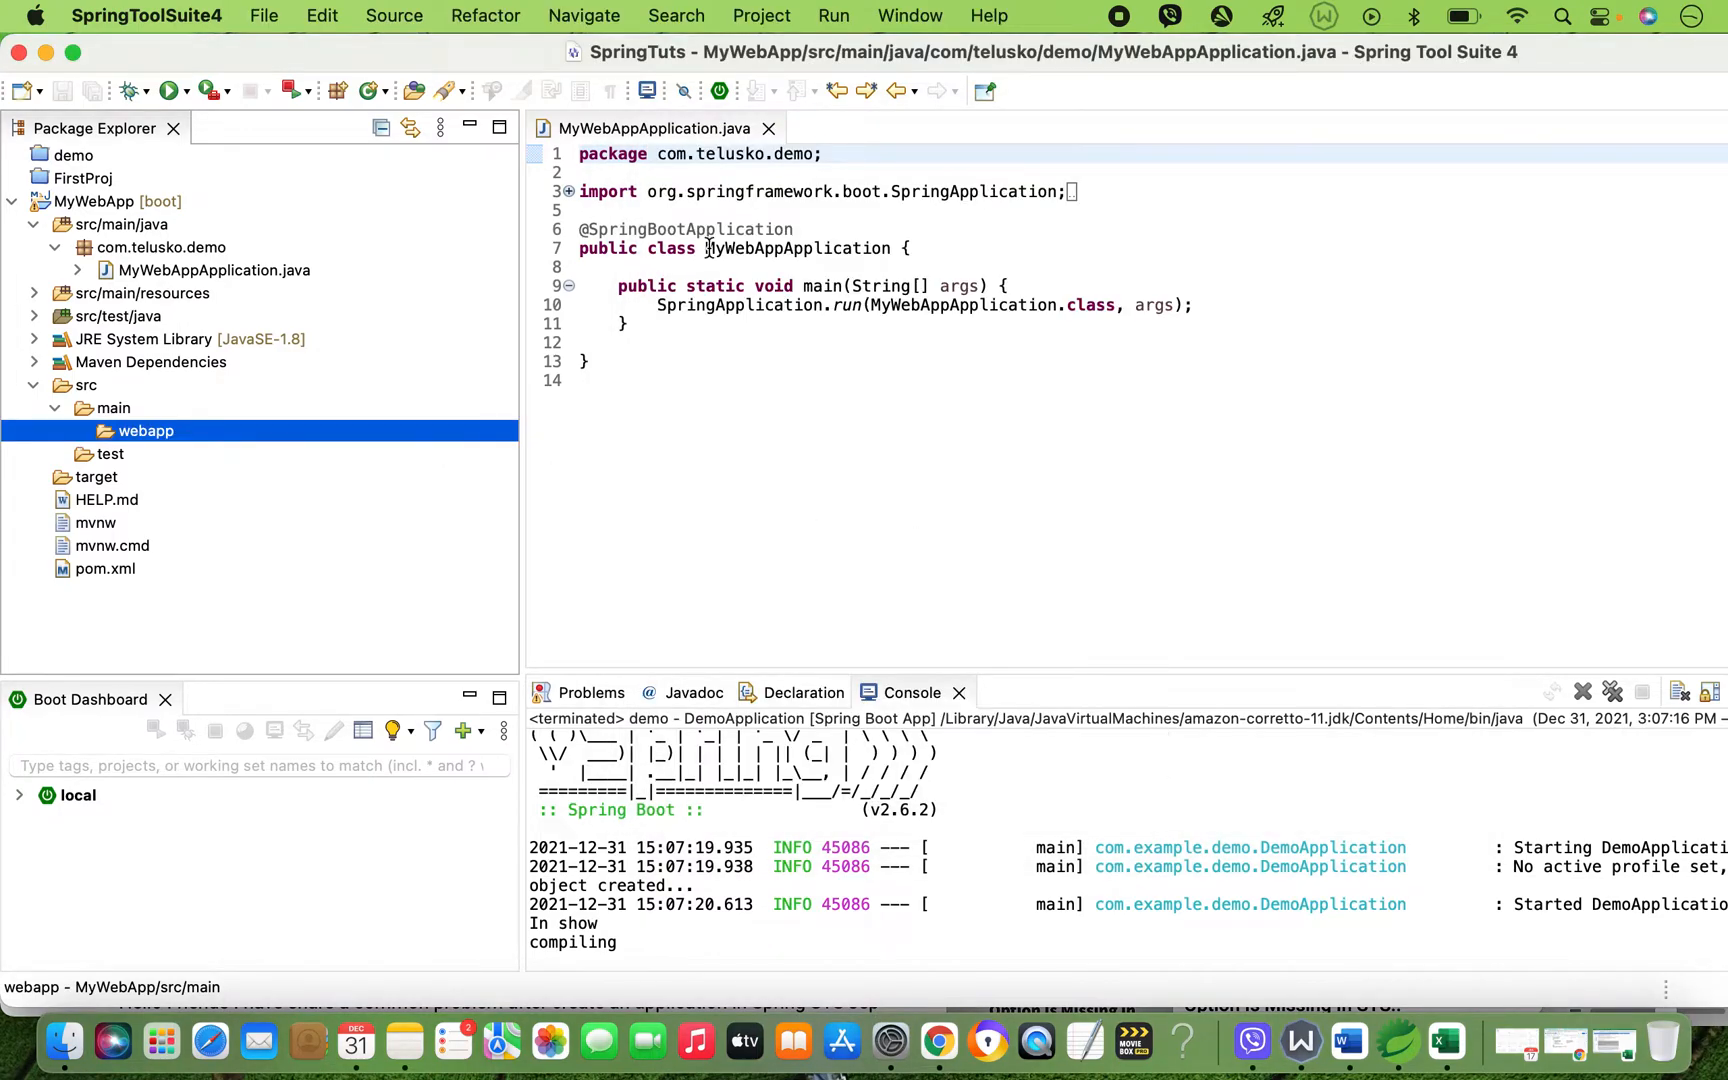
Start Install New Software from Help and work with --All Available Sites--
click(988, 16)
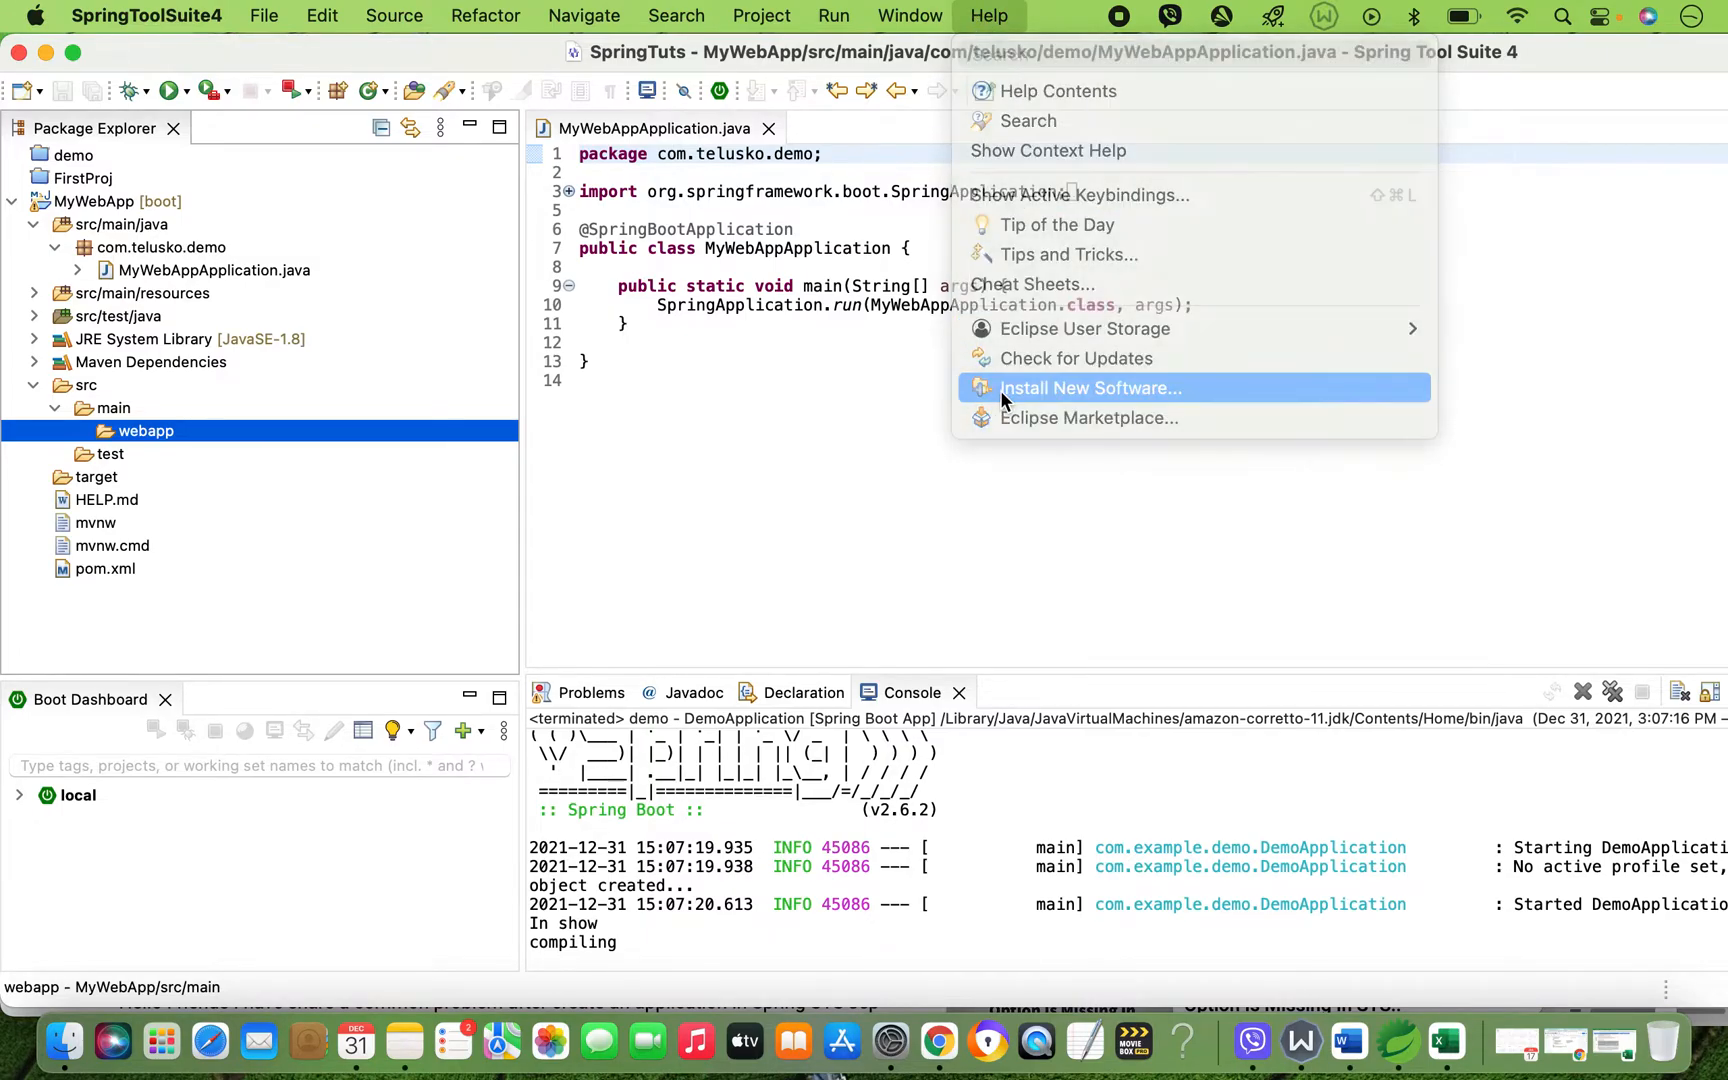
click(1088, 388)
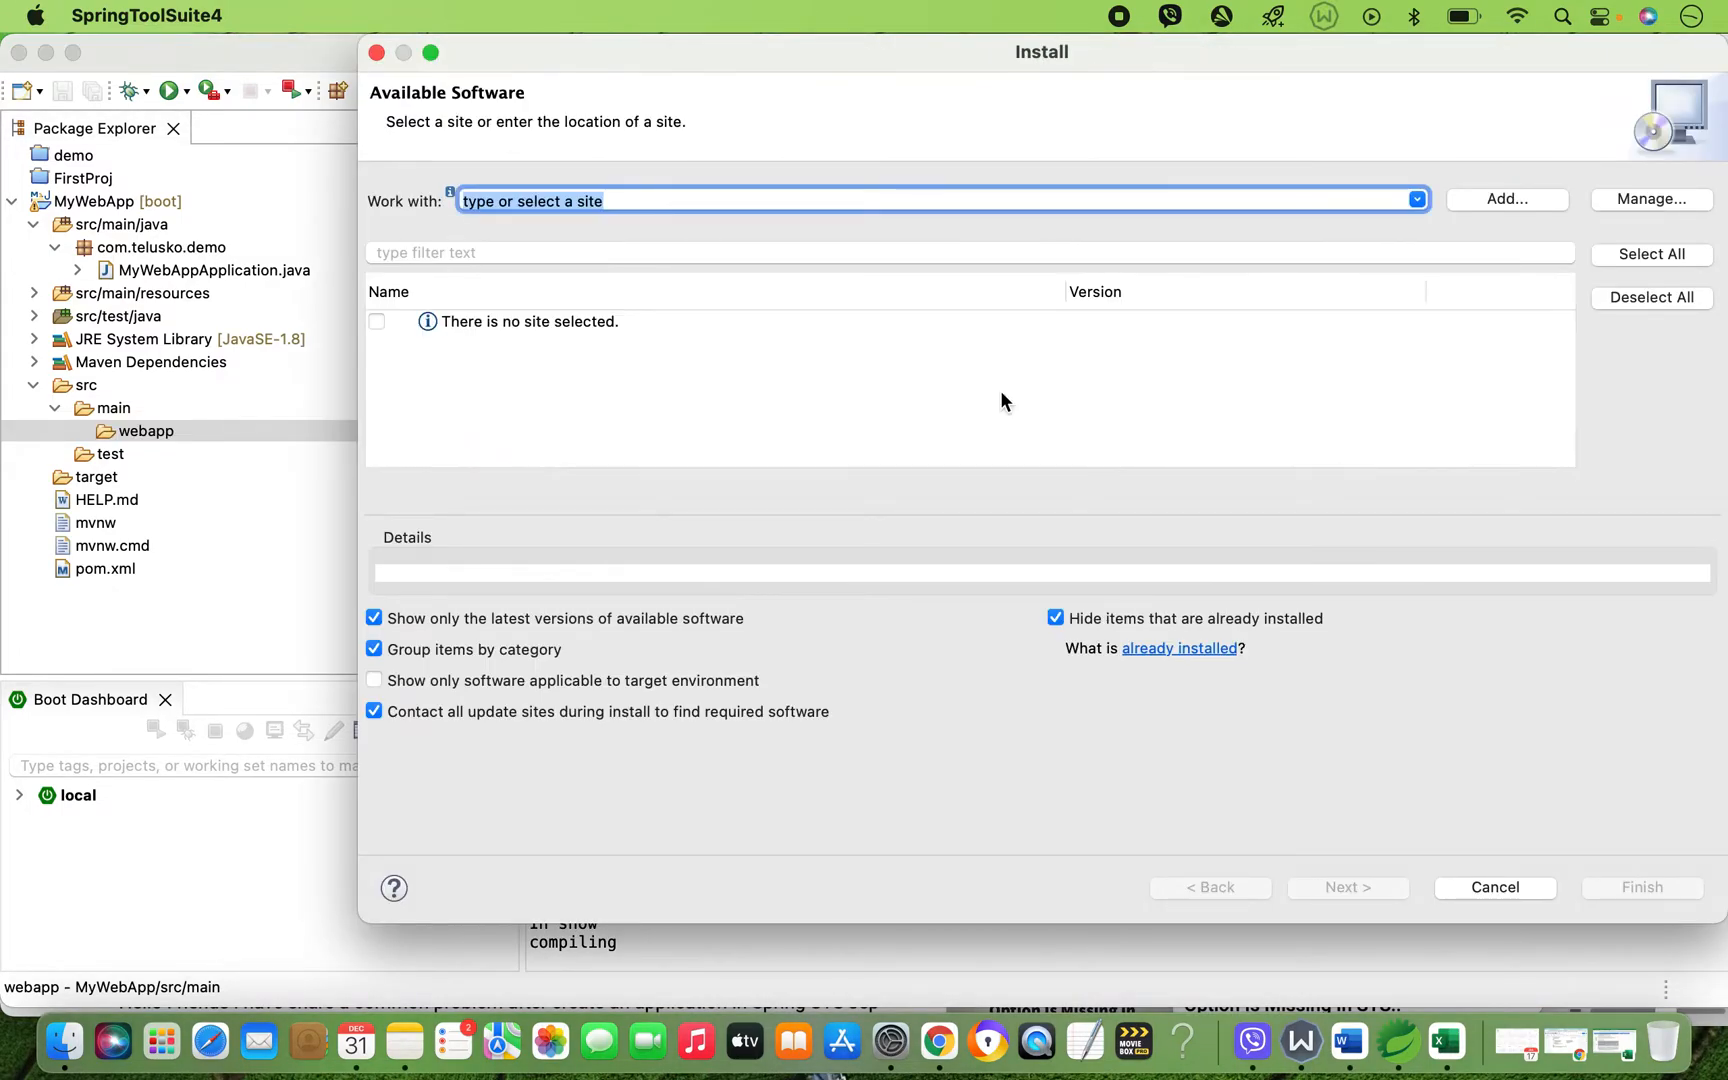
mouse_move(1386, 208)
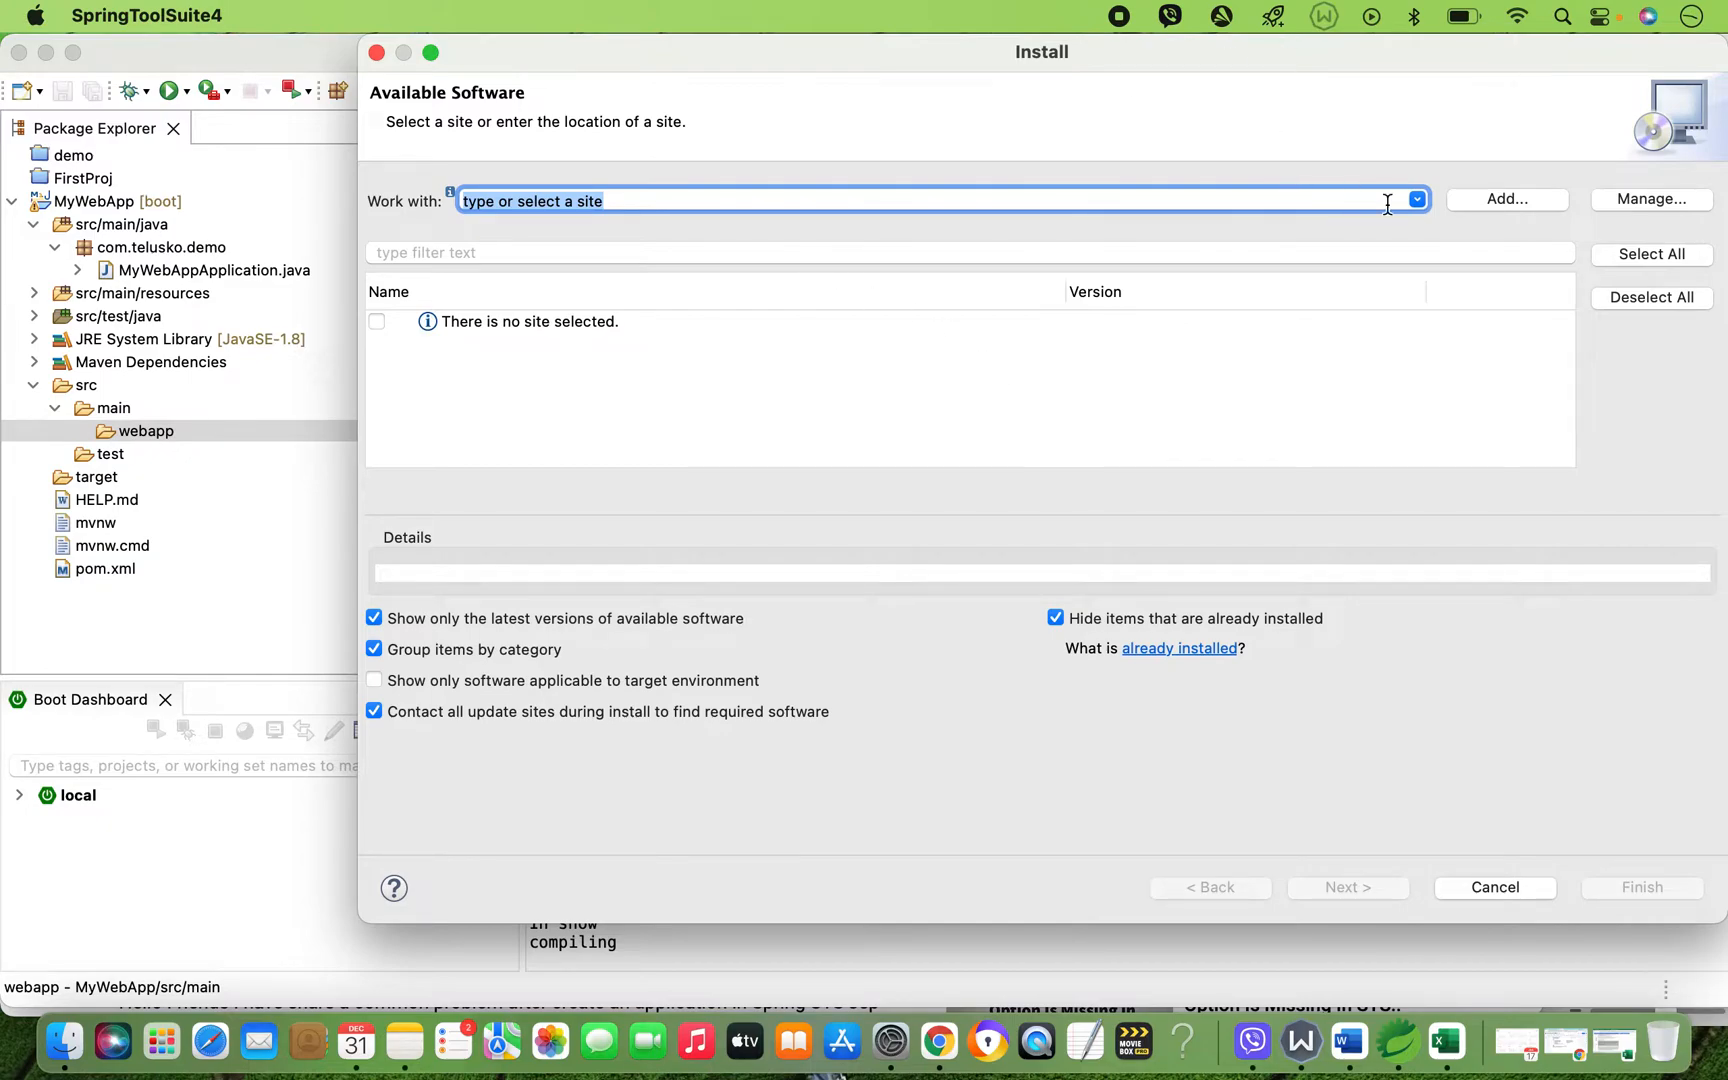
click(1416, 200)
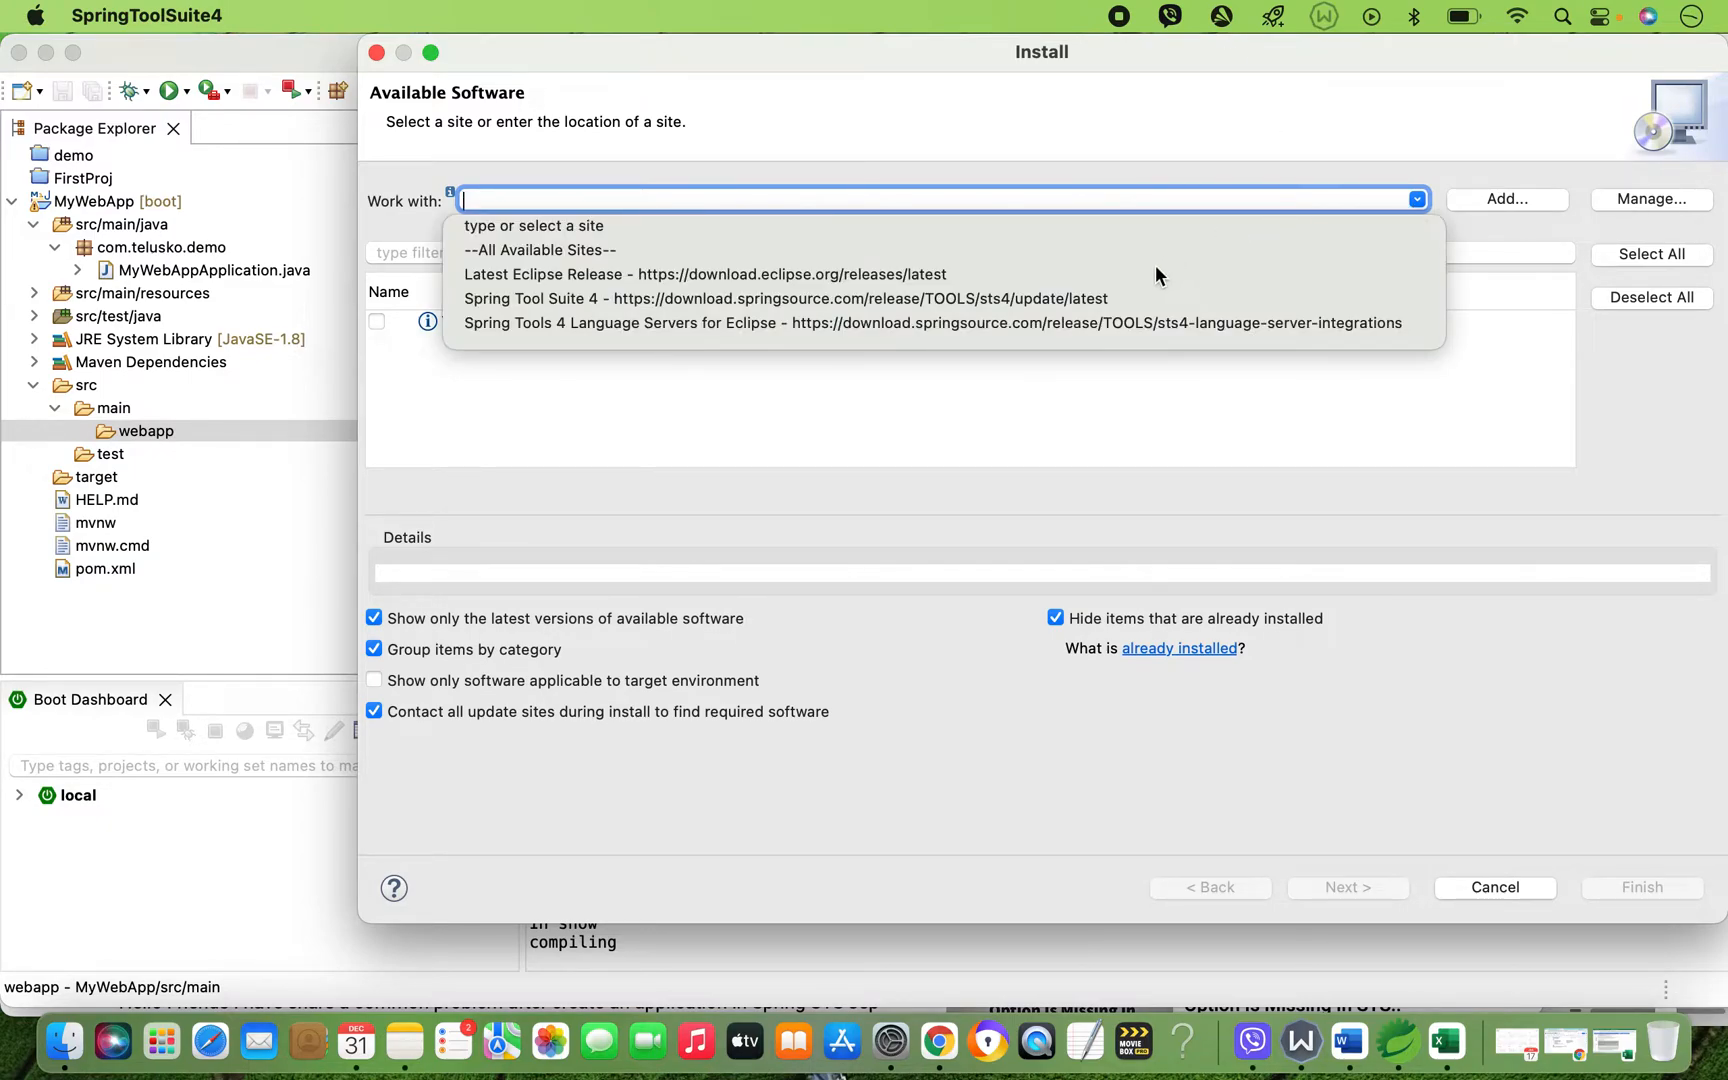
click(540, 250)
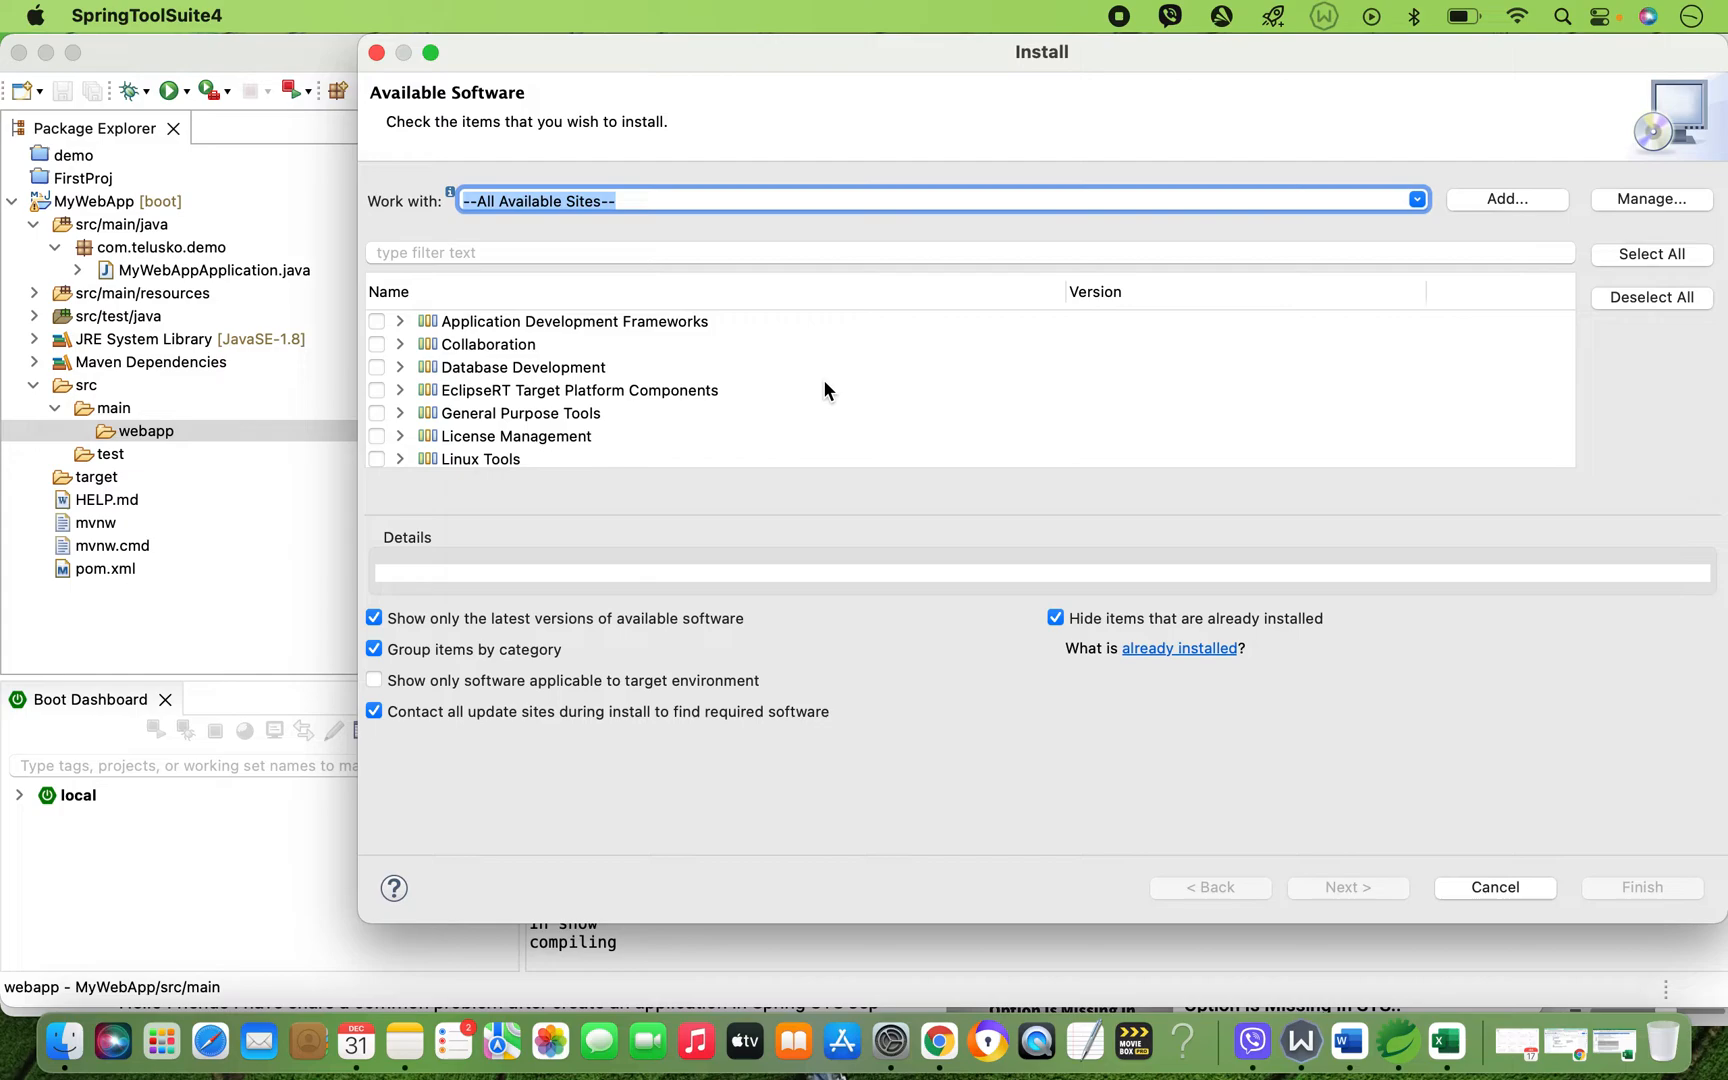
Tick Web, XML, Java EE and OSGi Enterprise Development (32 items) and proceed with Next
scroll(down, 3)
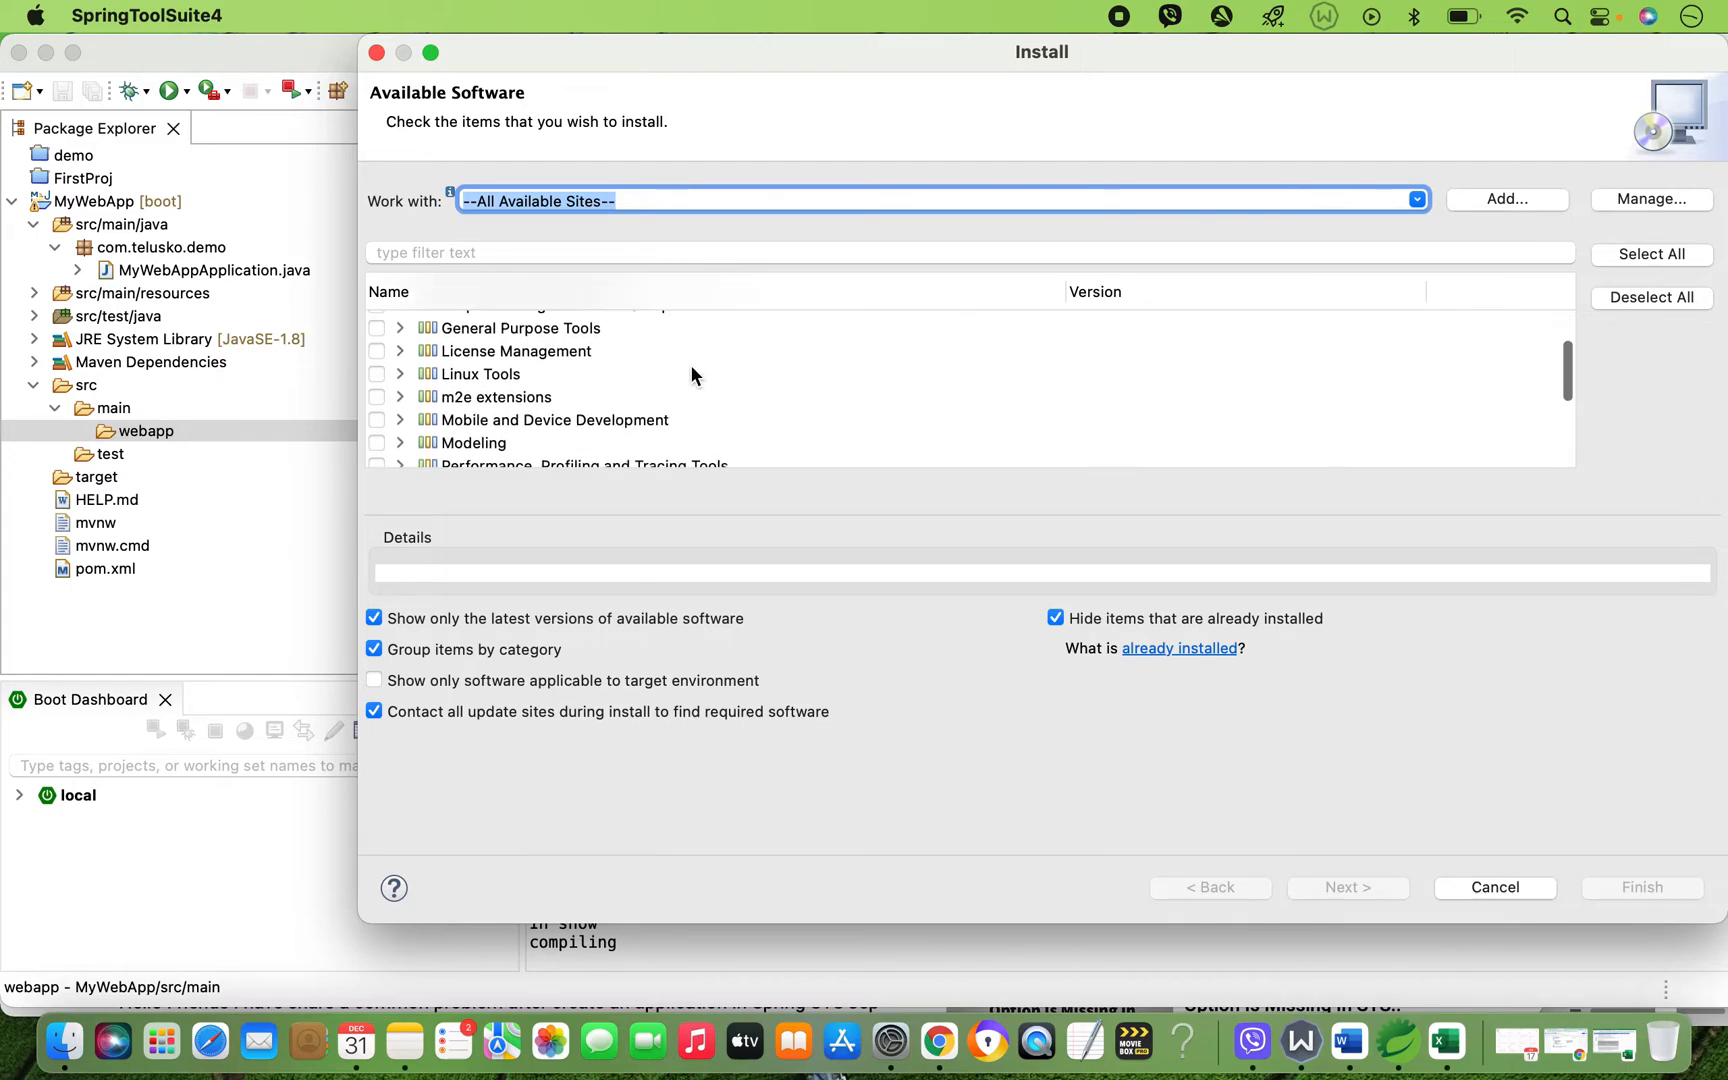
scroll(down, 3)
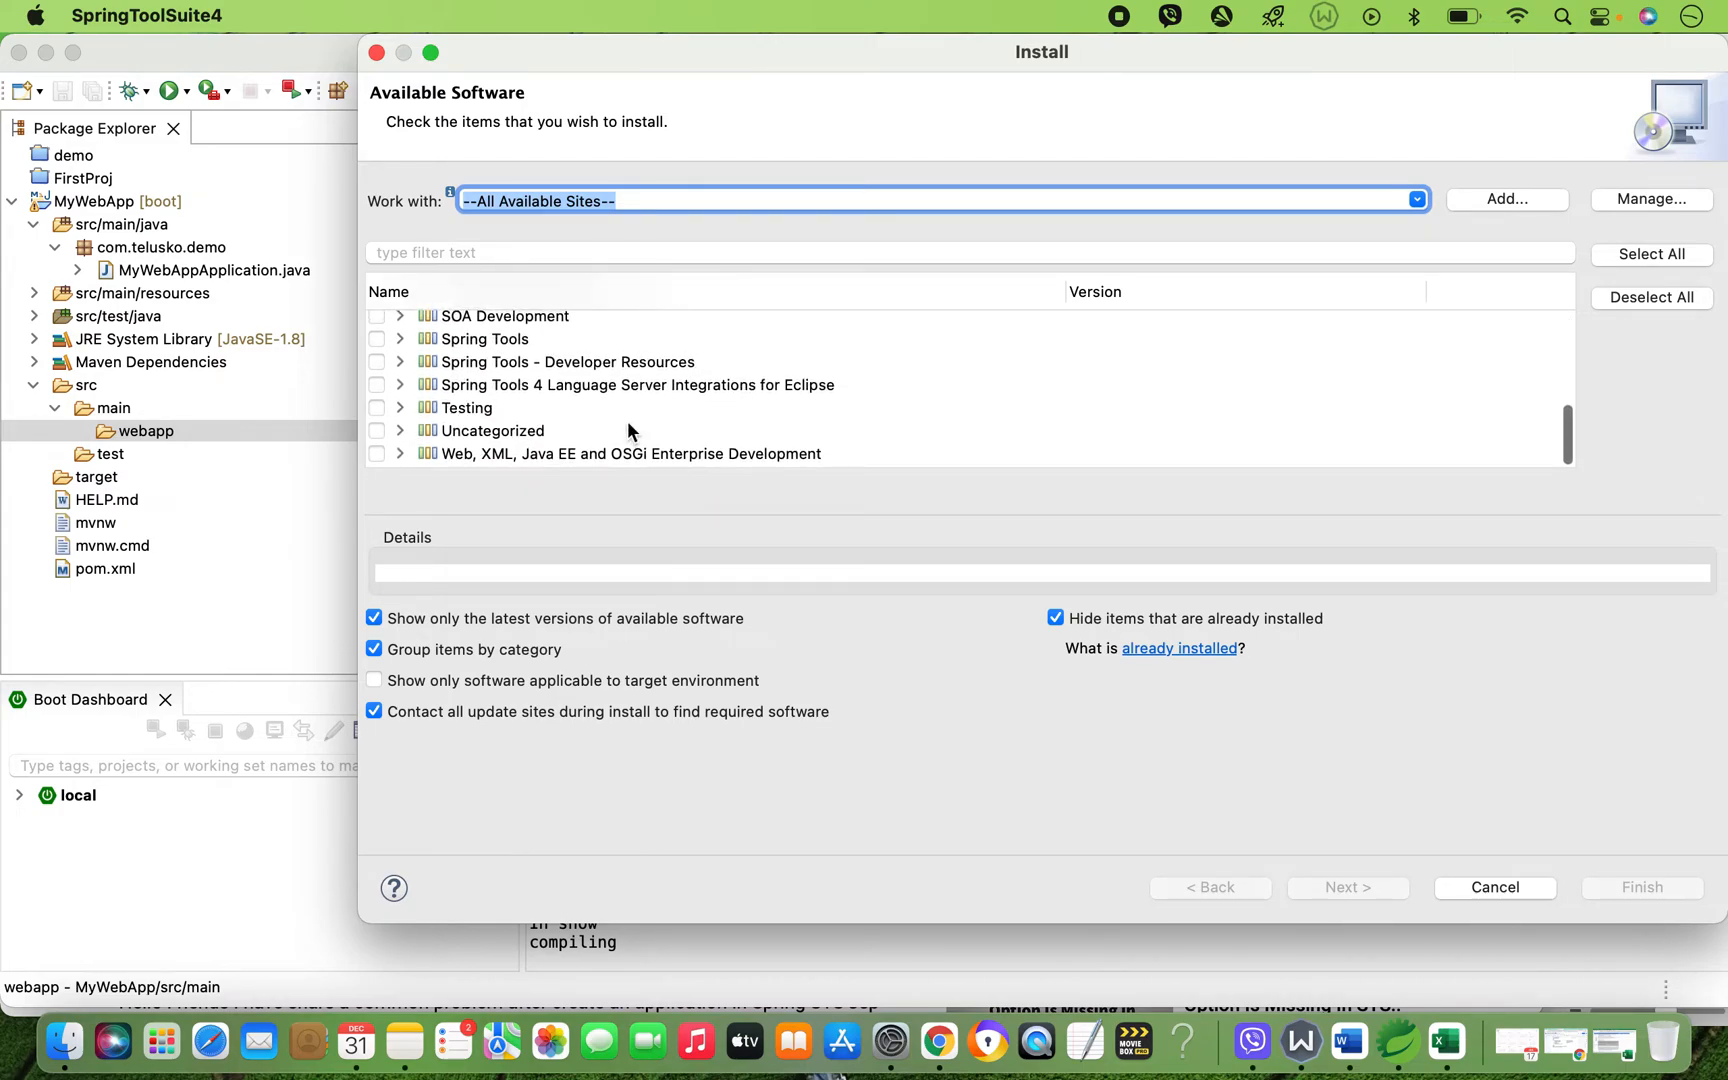
mouse_move(430, 460)
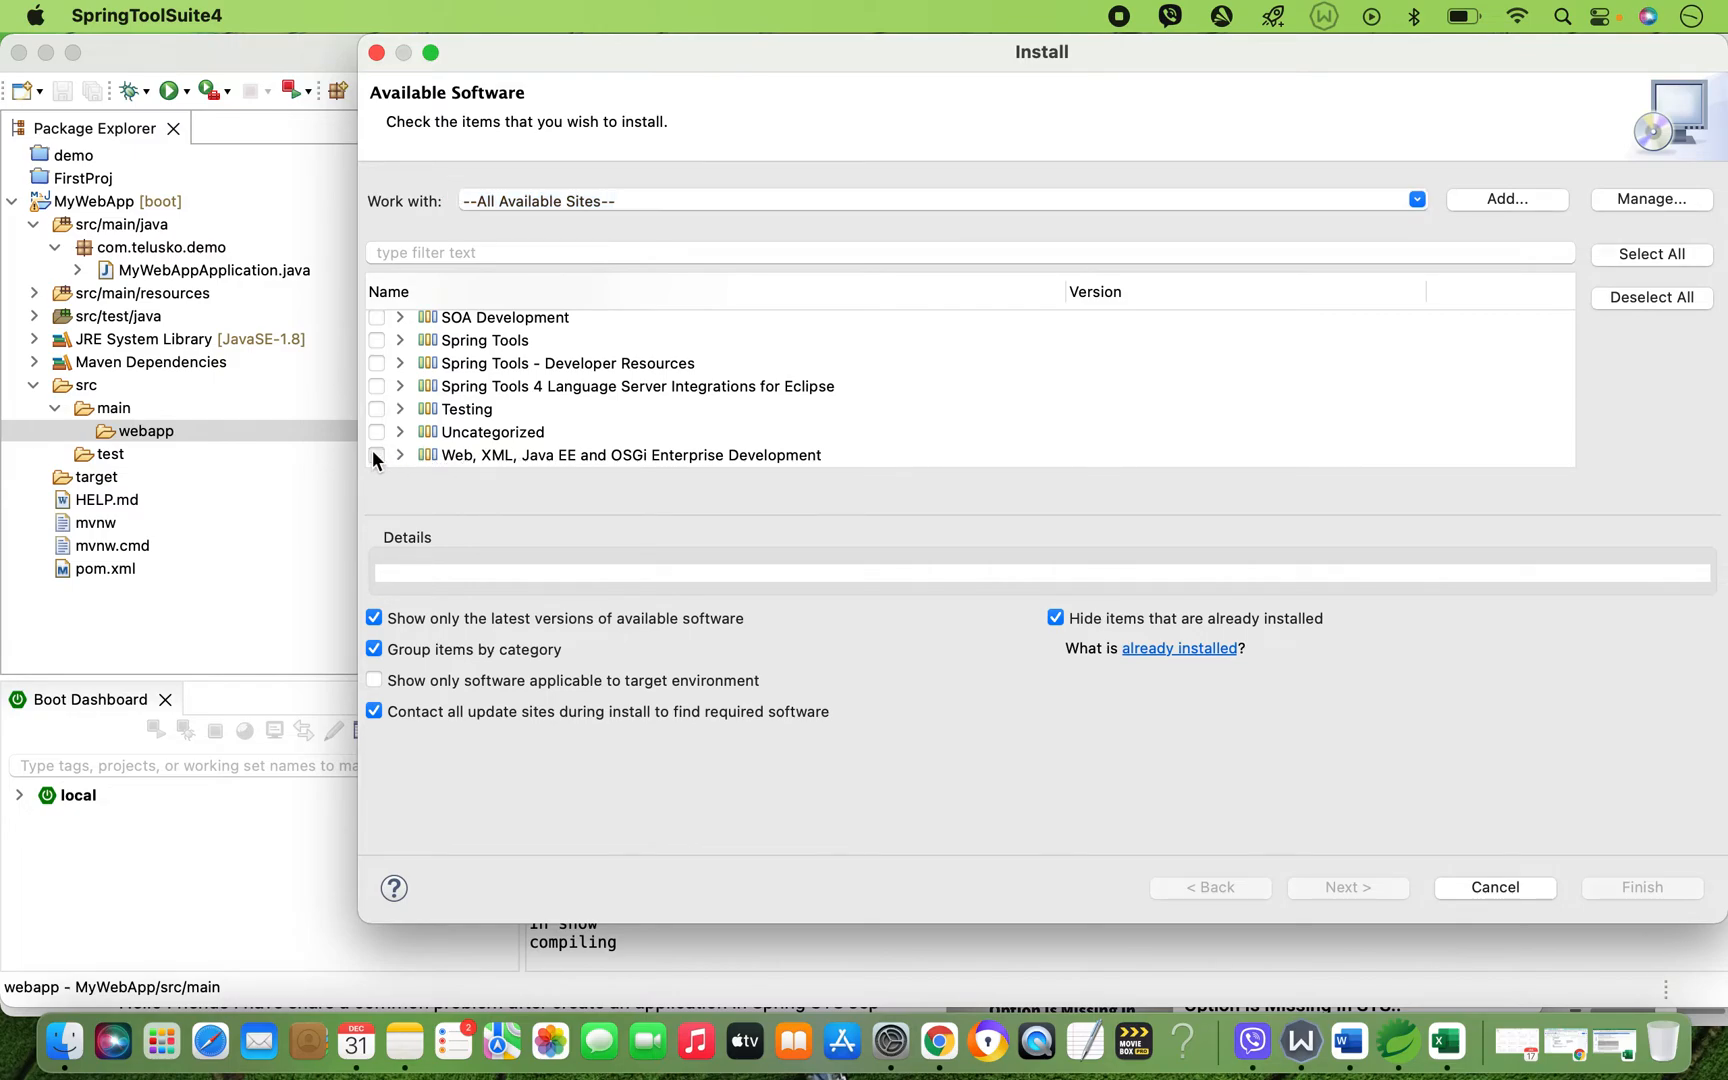
click(376, 456)
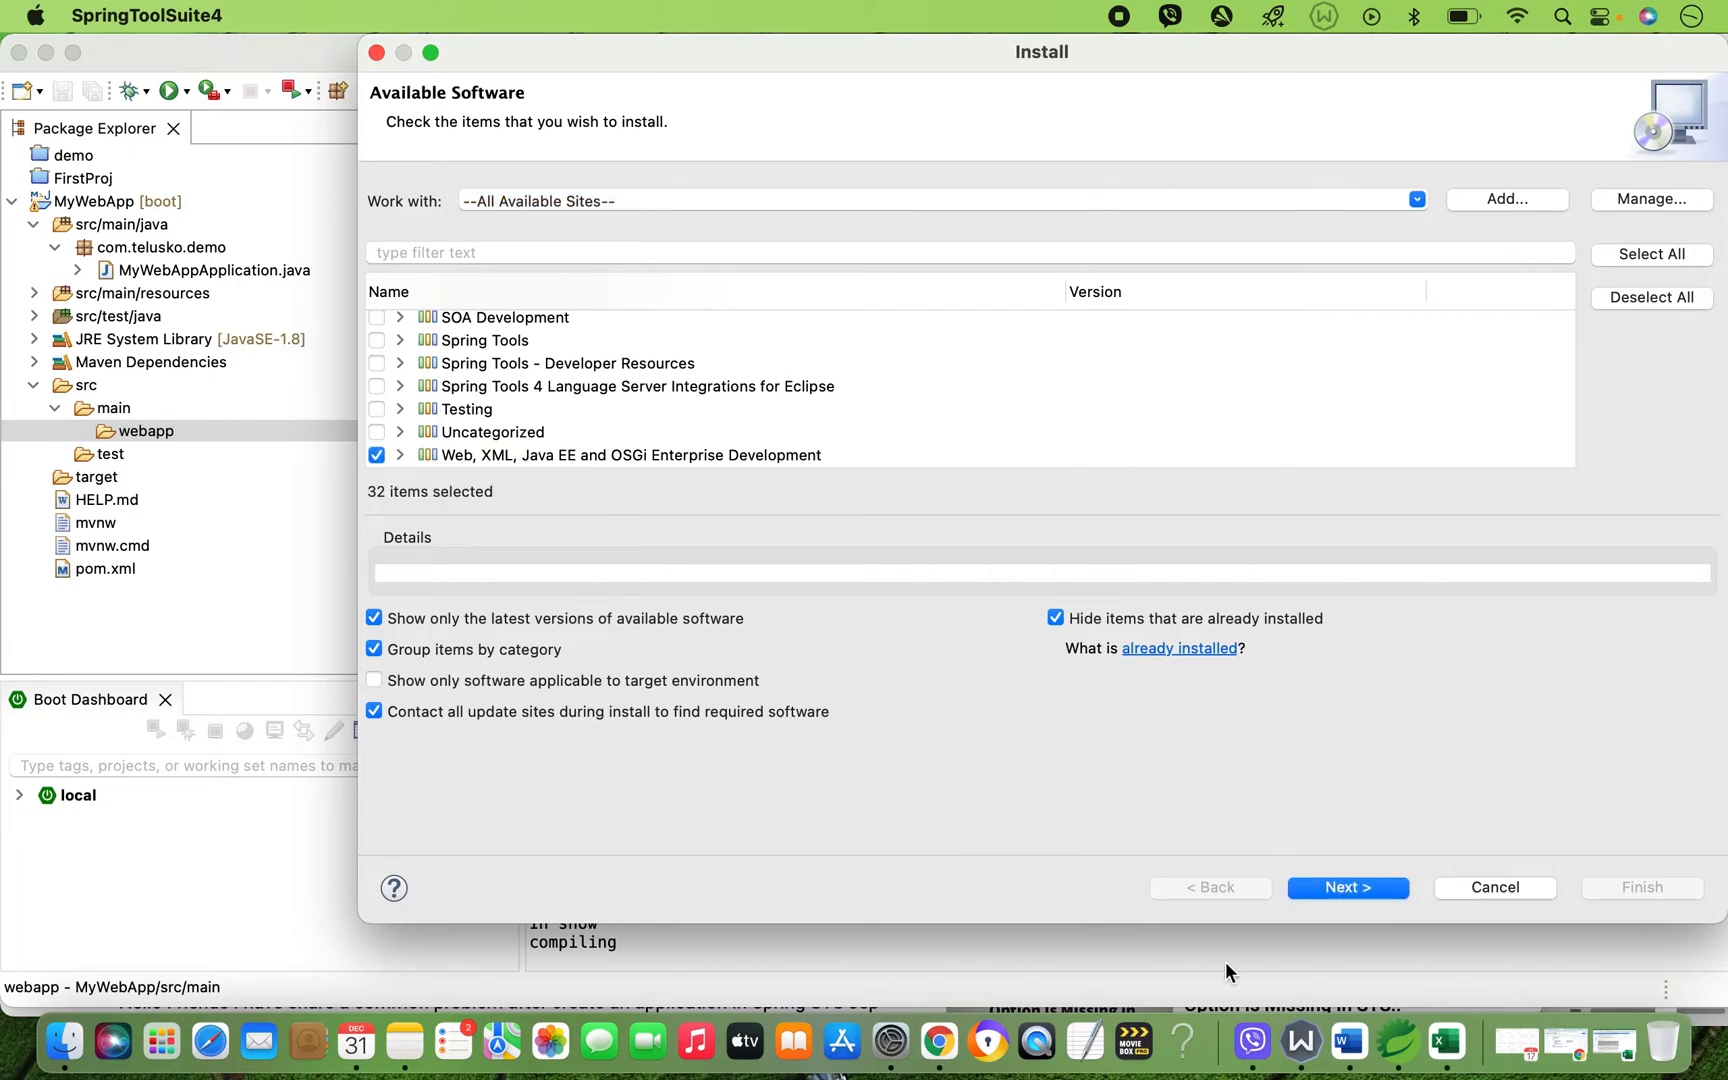
click(1346, 888)
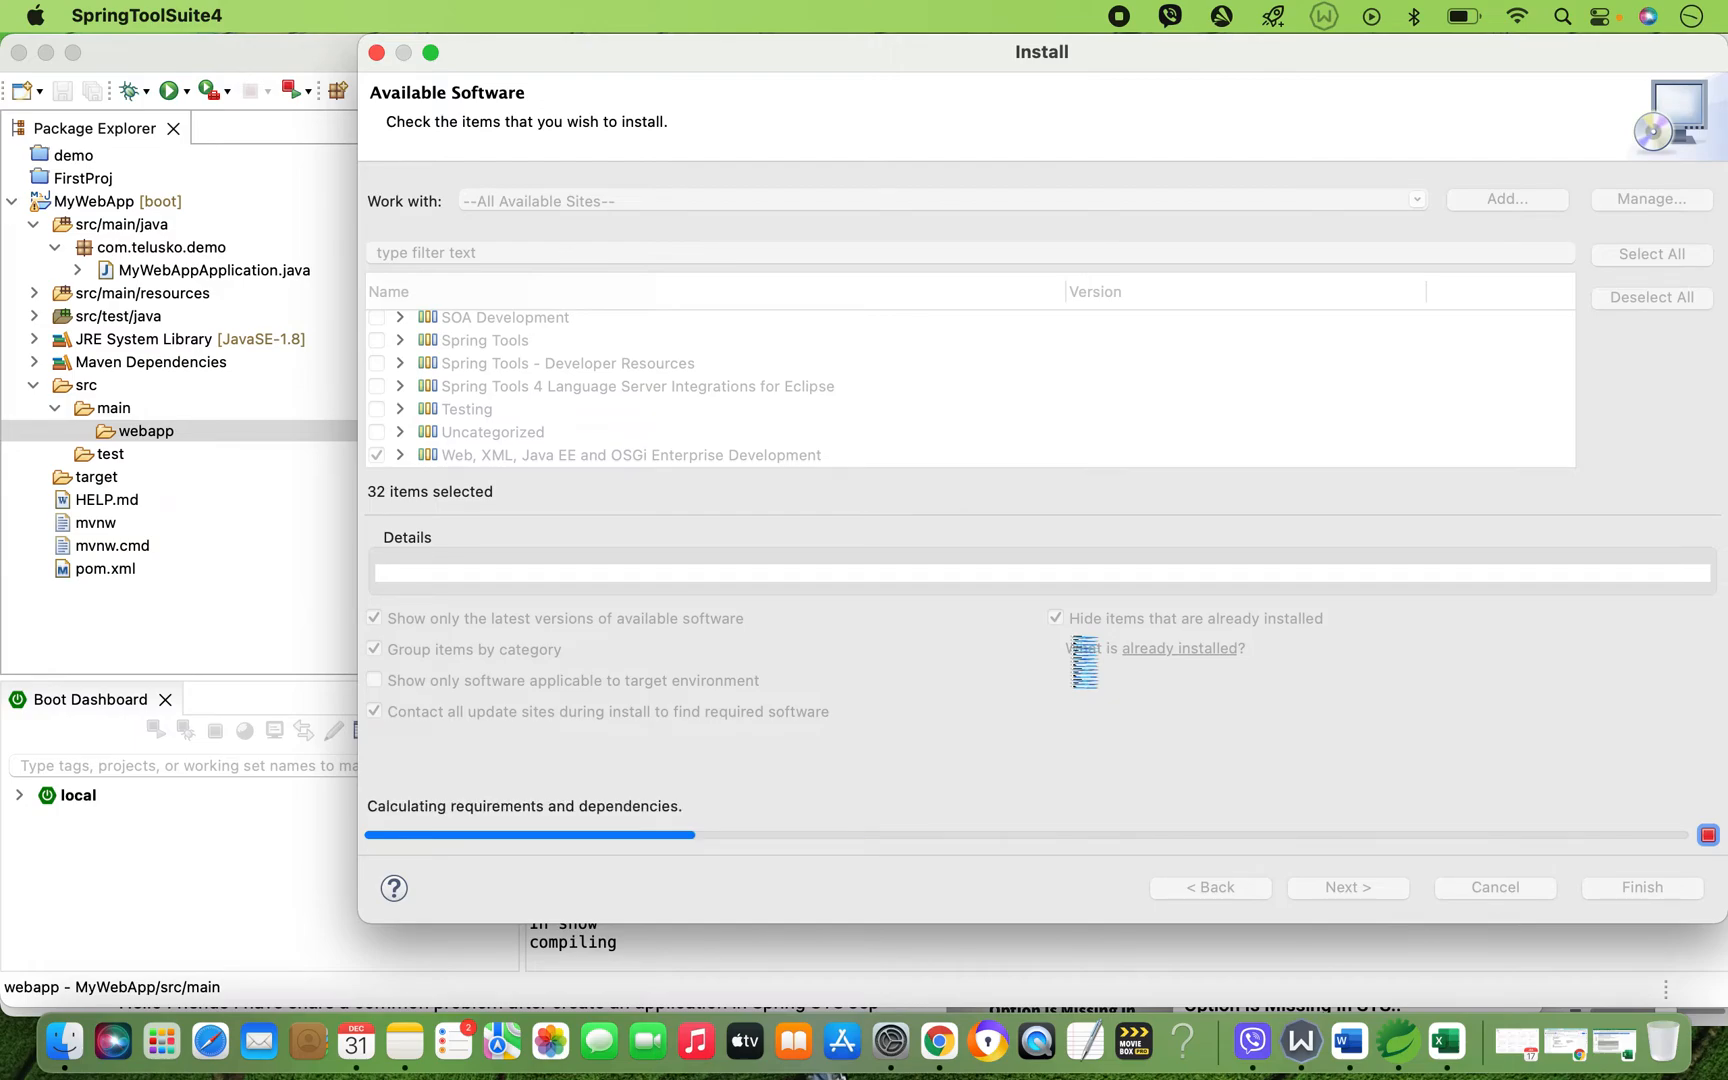
On Install Details, select Eclipse Java Web Developer Tools to read its JSP support description
click(1346, 888)
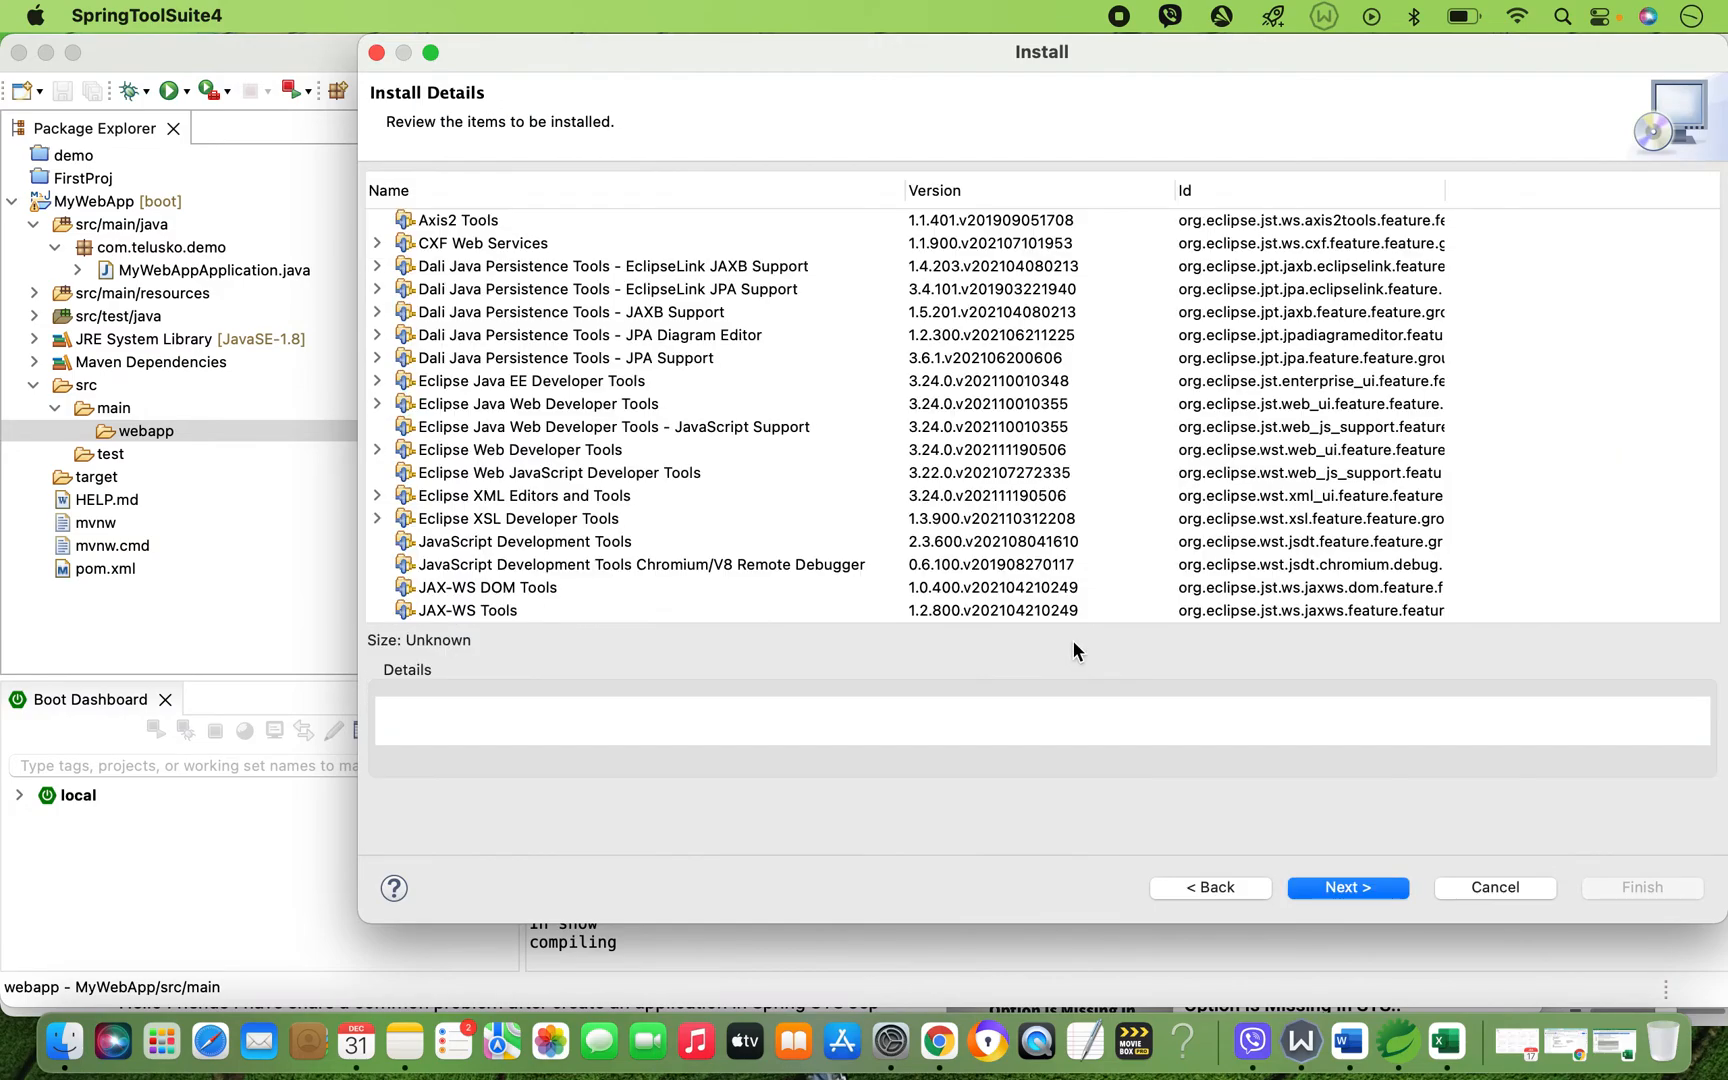
mouse_move(538, 472)
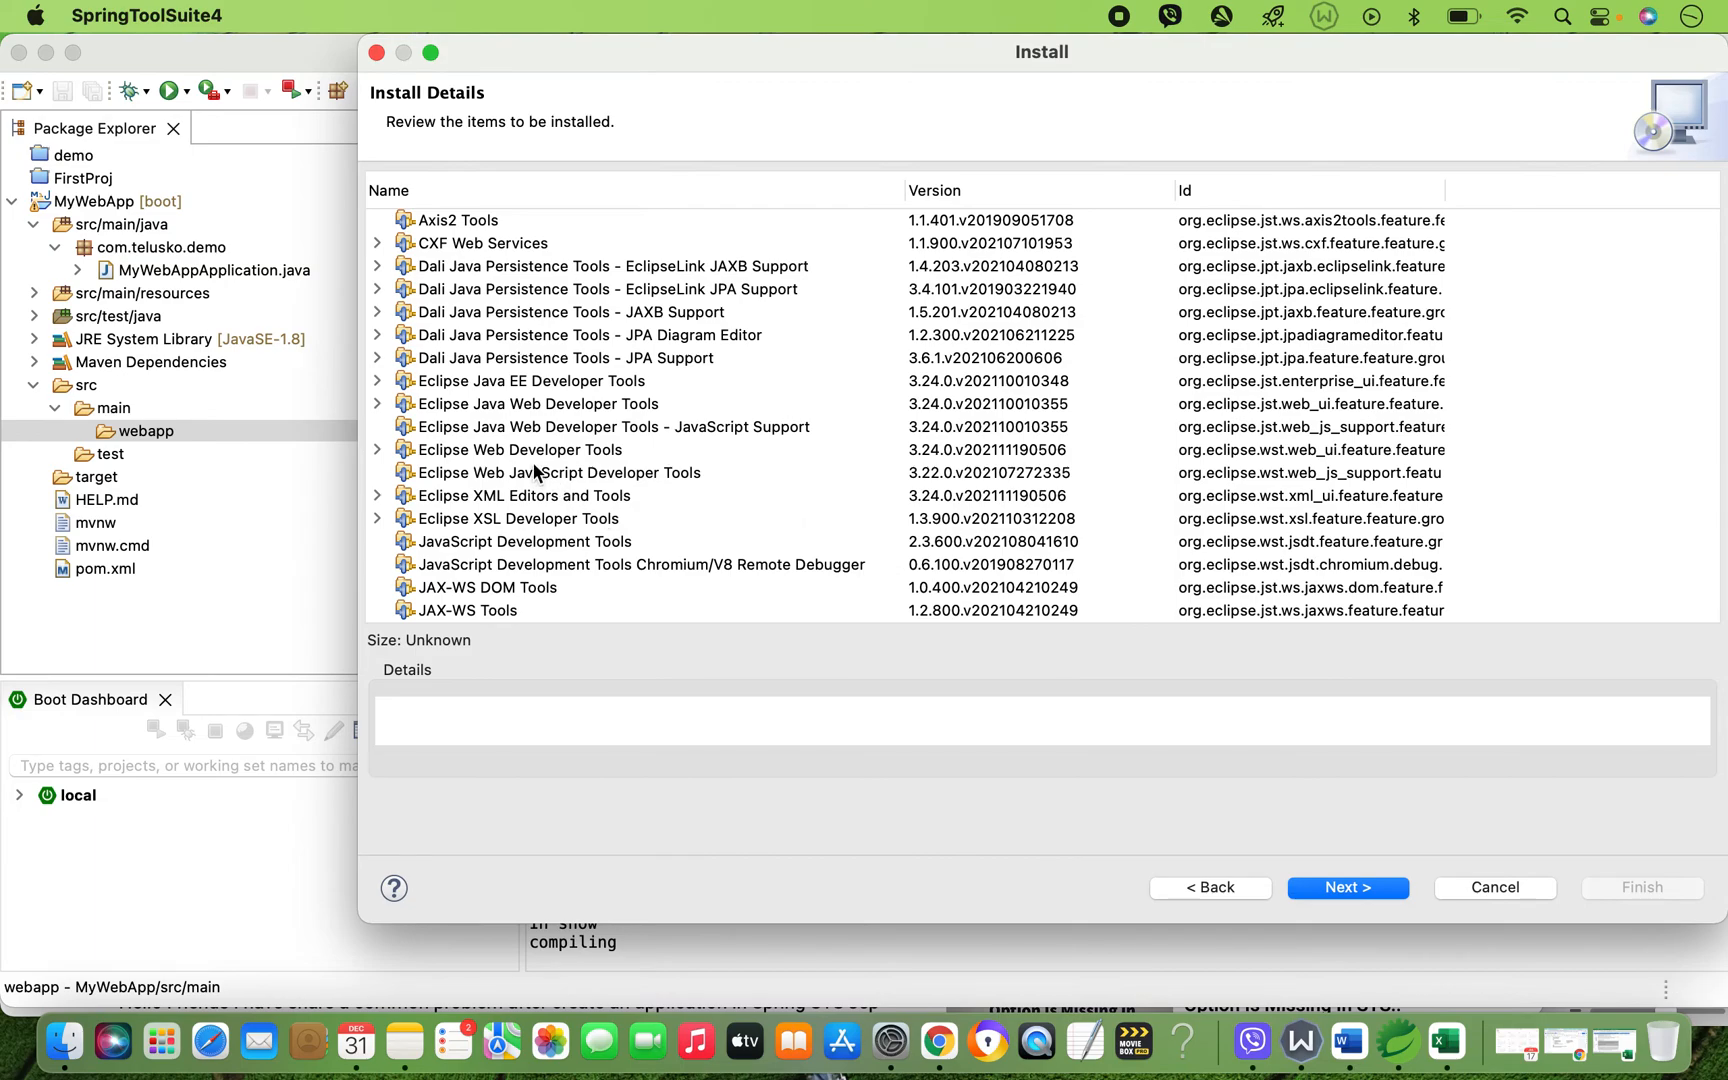
click(536, 404)
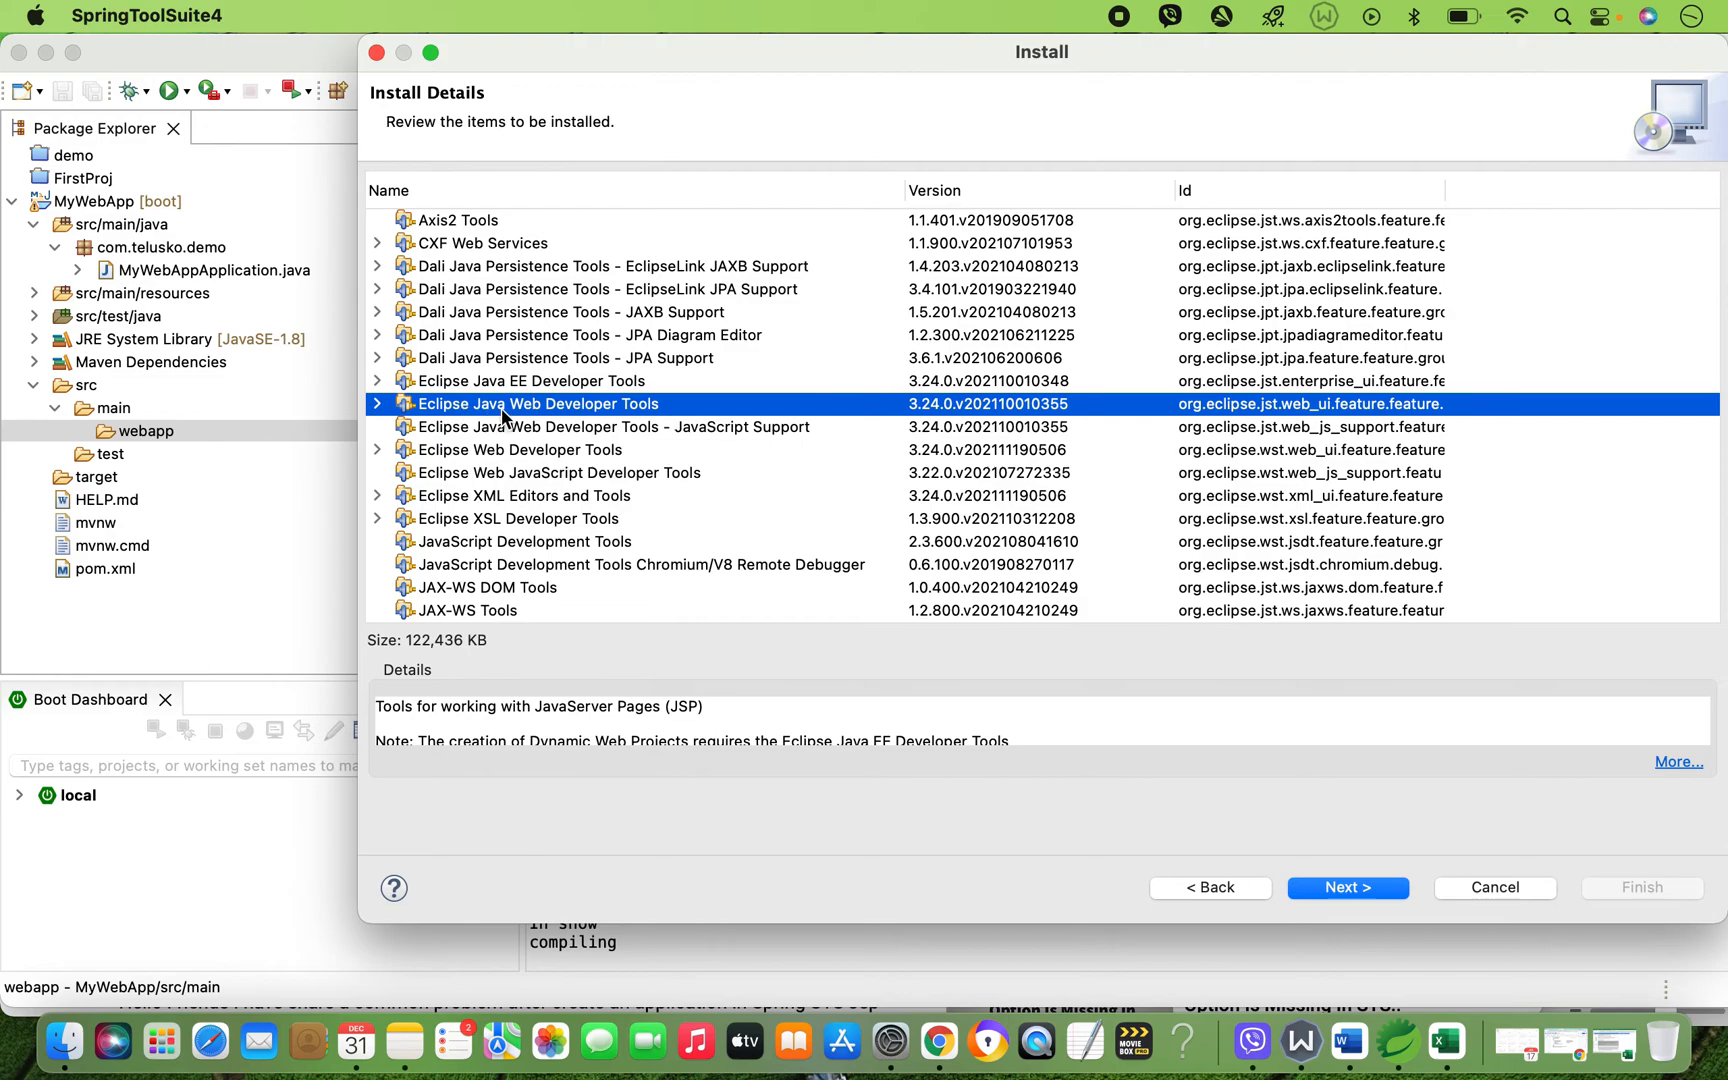
mouse_move(746, 668)
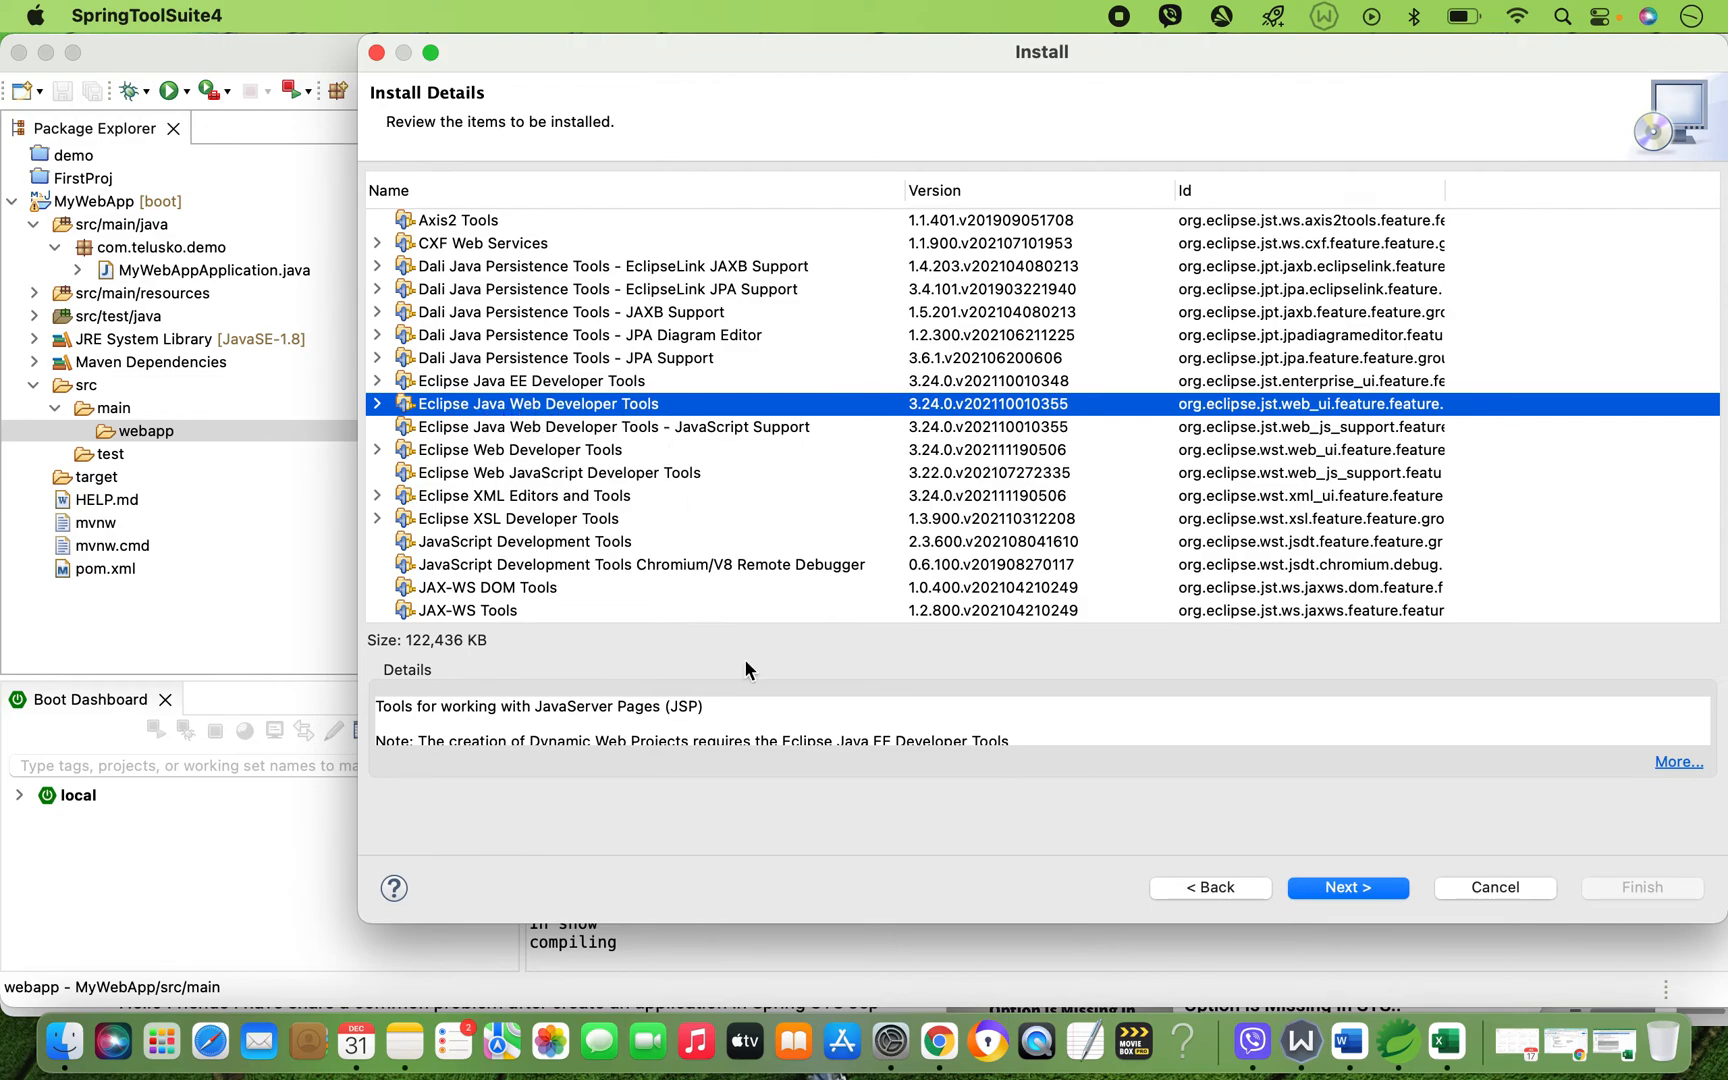
mouse_move(526, 646)
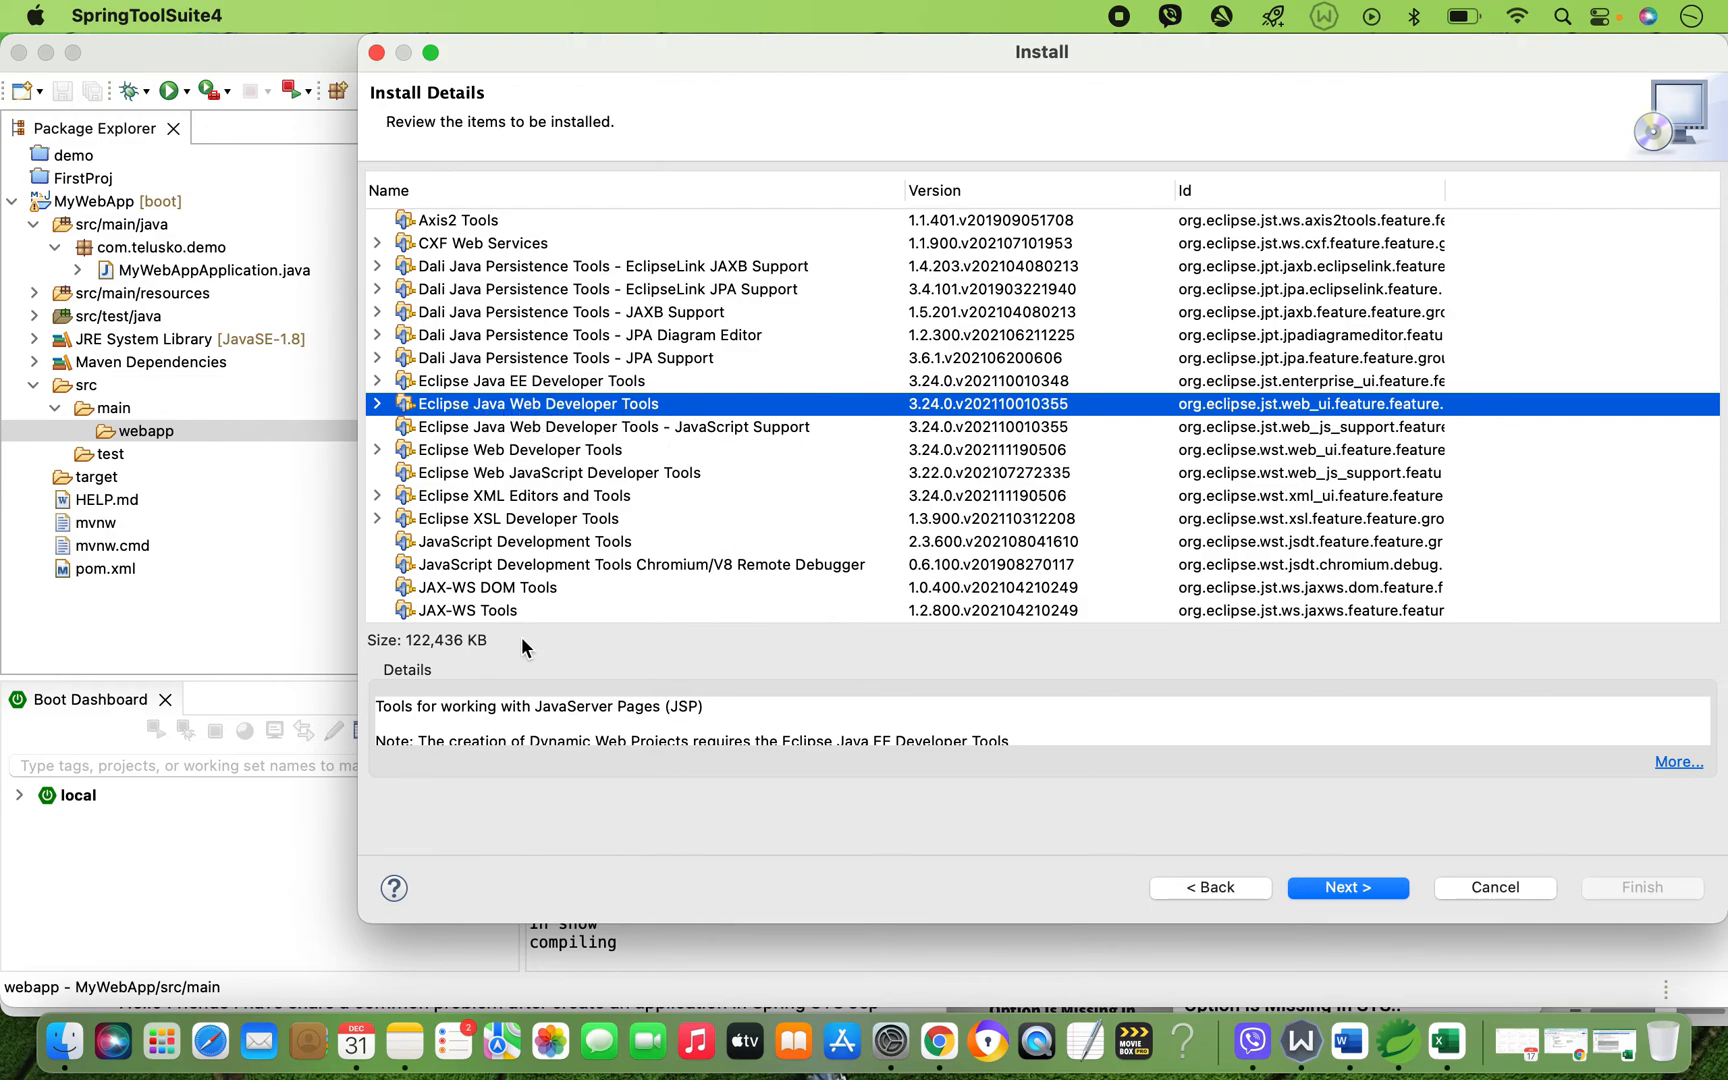
mouse_move(554, 722)
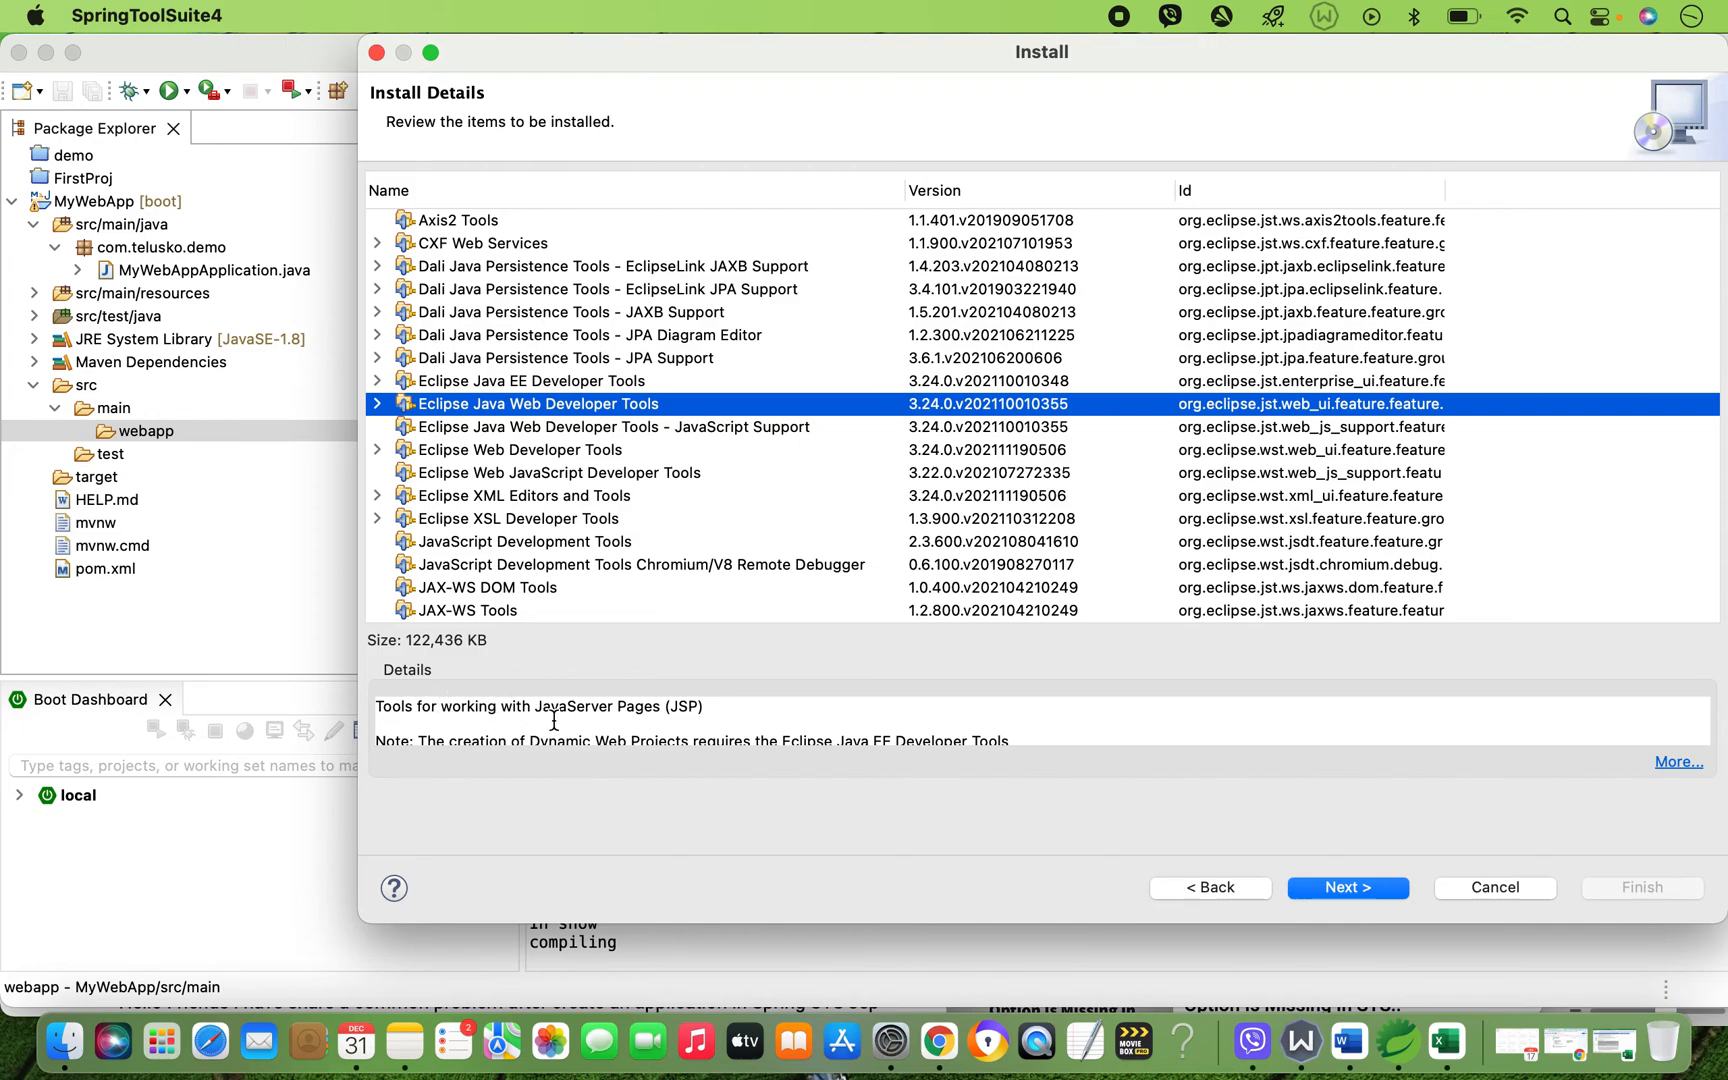
mouse_move(1142, 796)
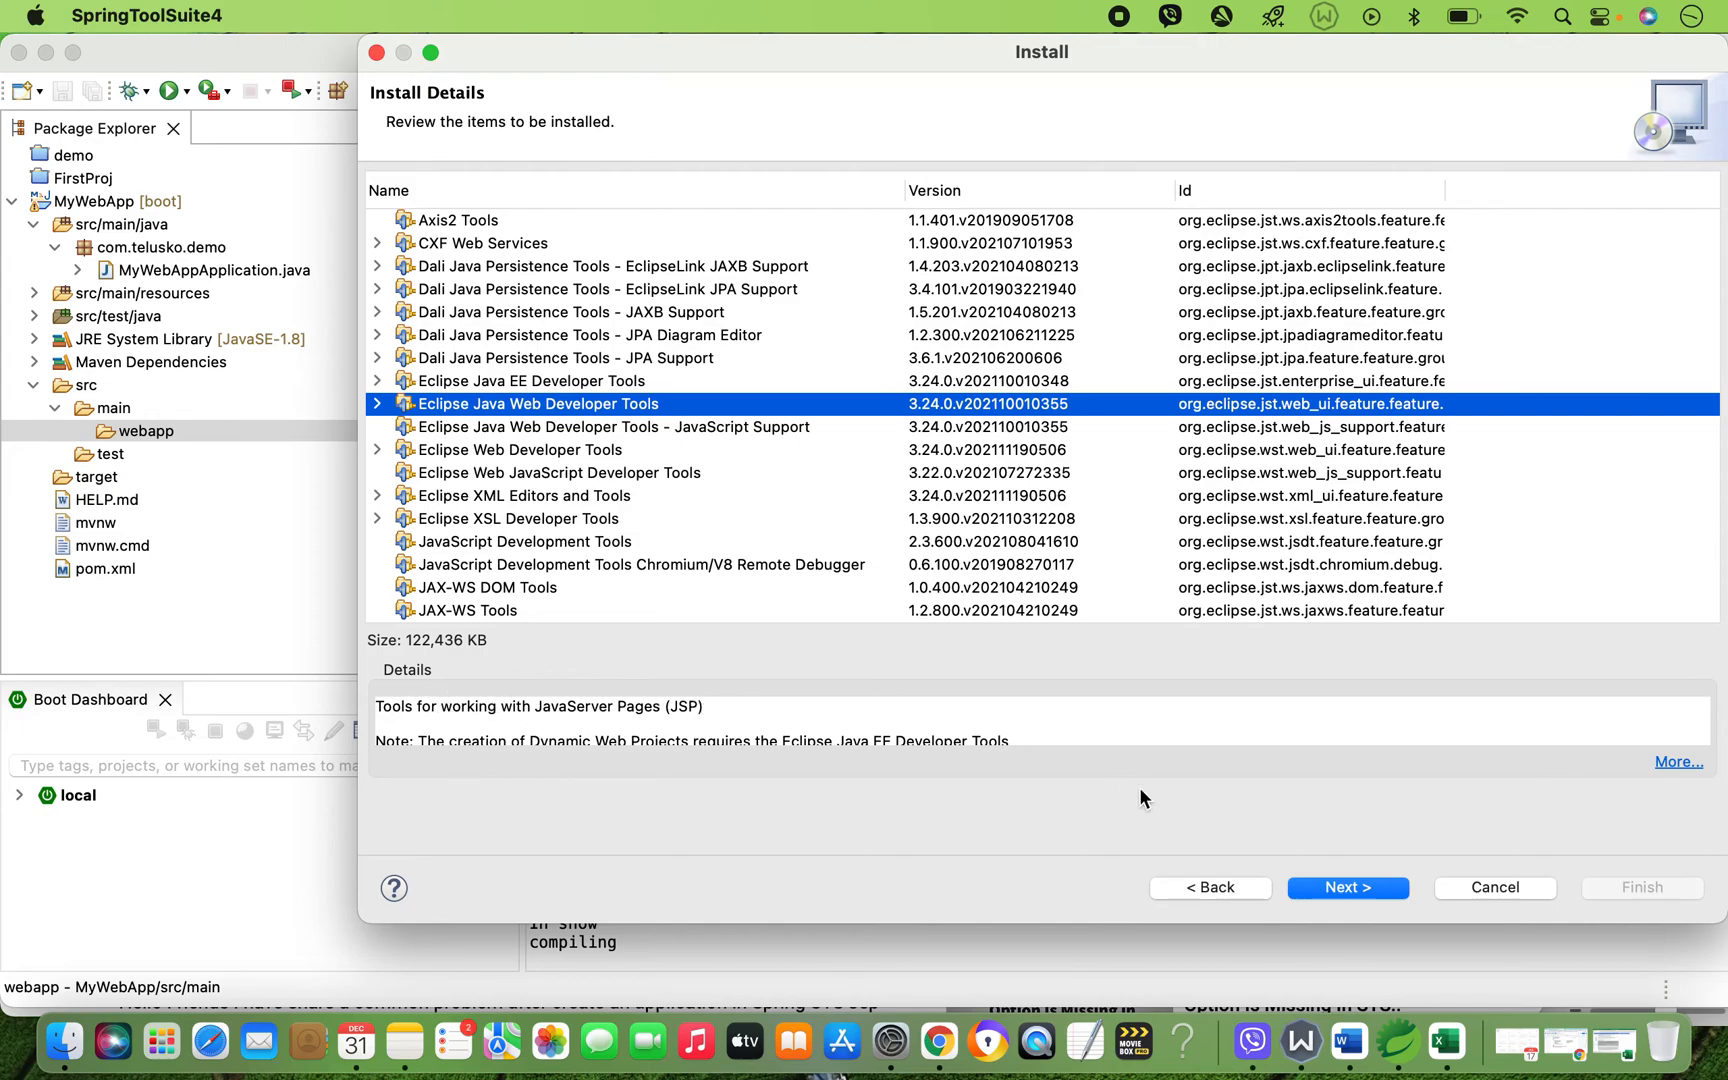
mouse_move(1346, 812)
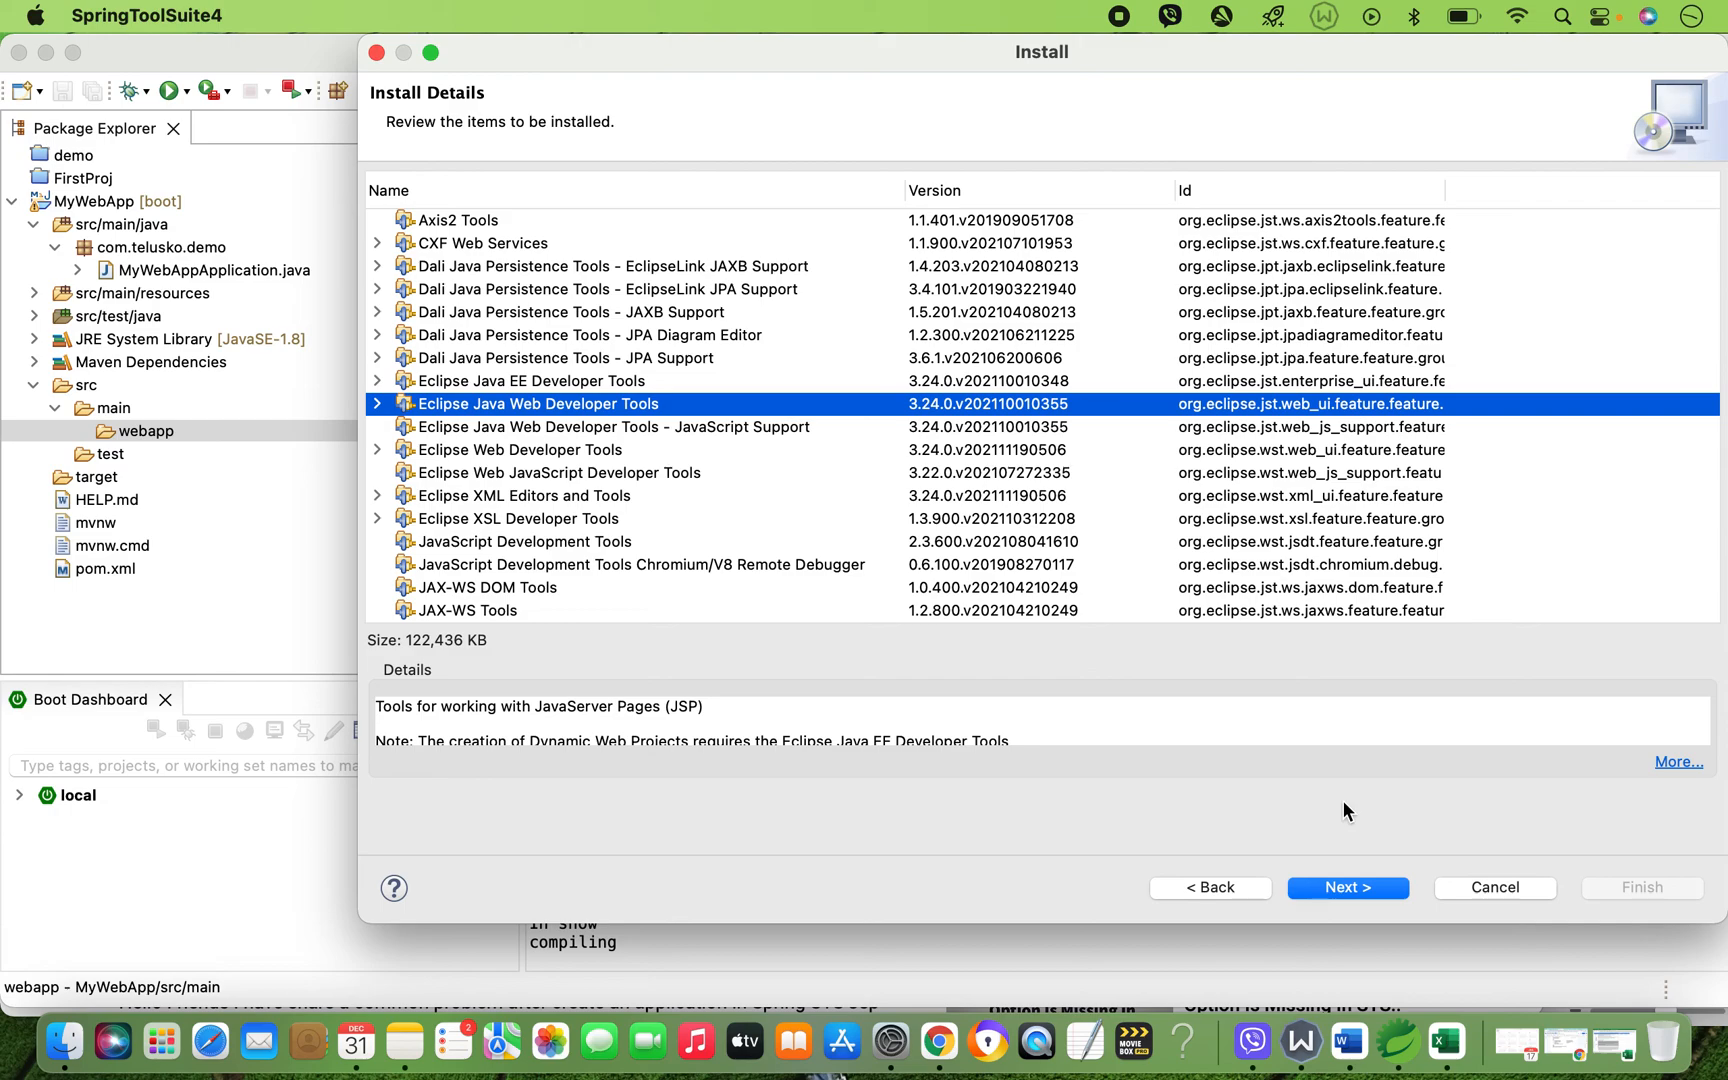
mouse_move(1372, 270)
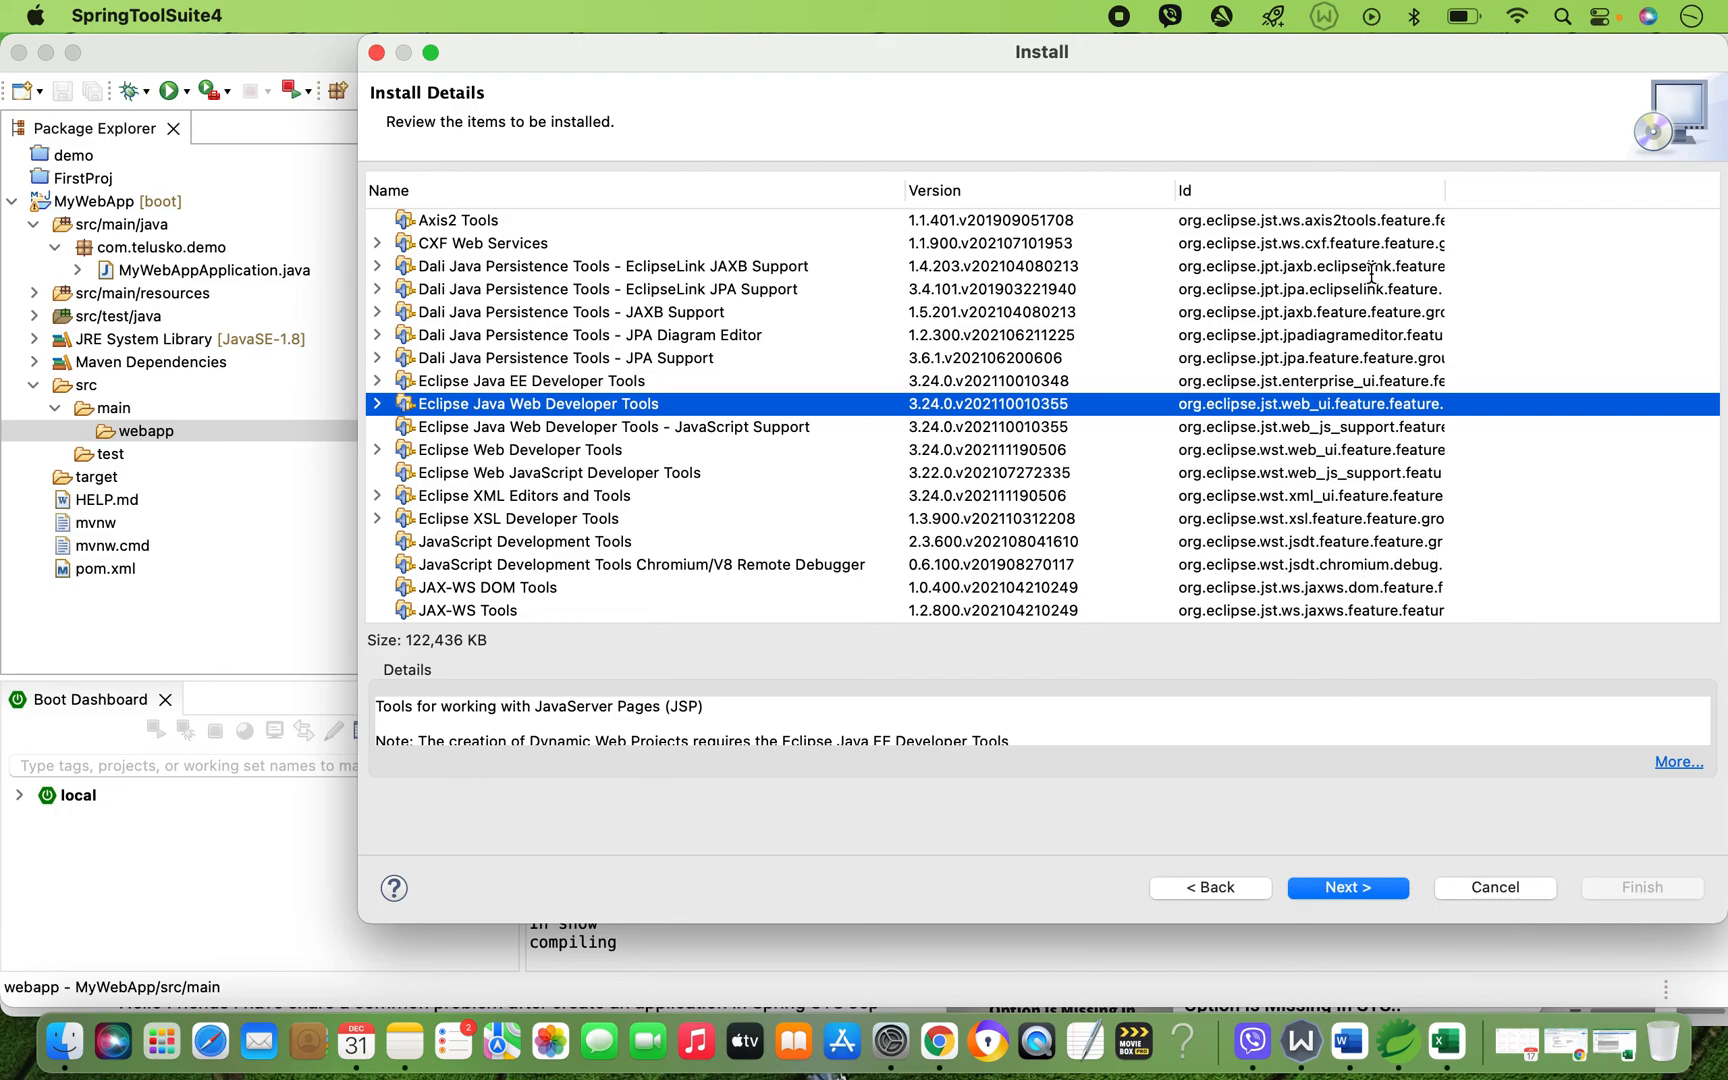